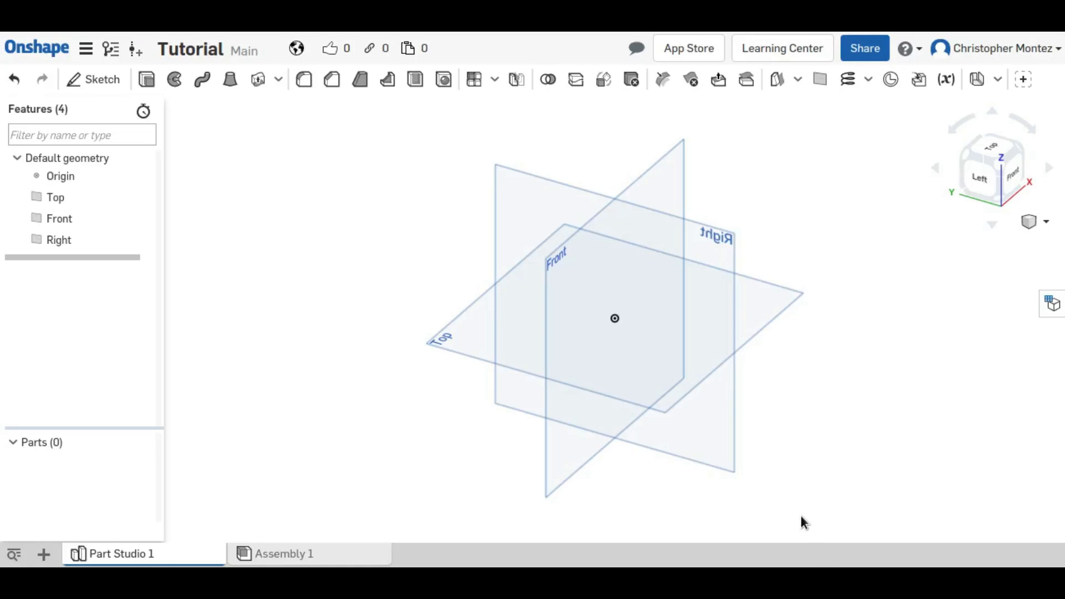
pyautogui.moveTo(800, 452)
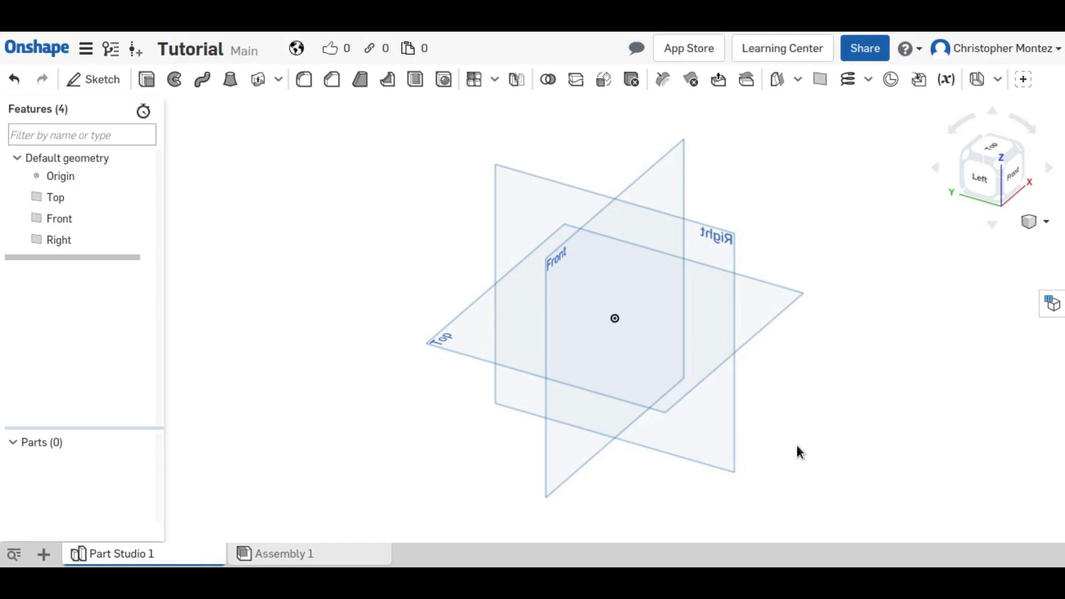
pyautogui.moveTo(281, 275)
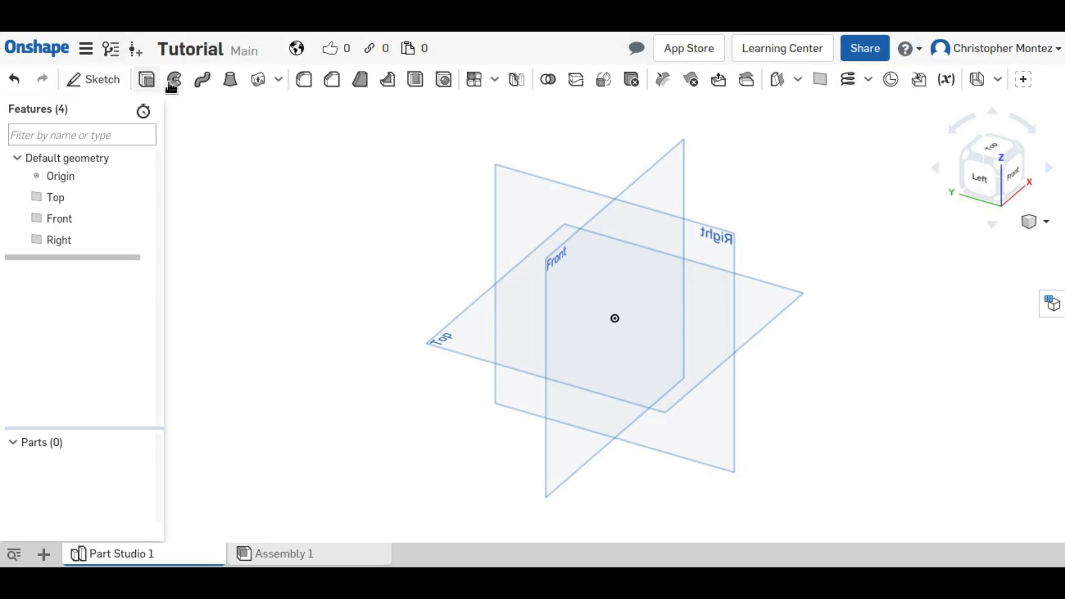
pyautogui.moveTo(415, 72)
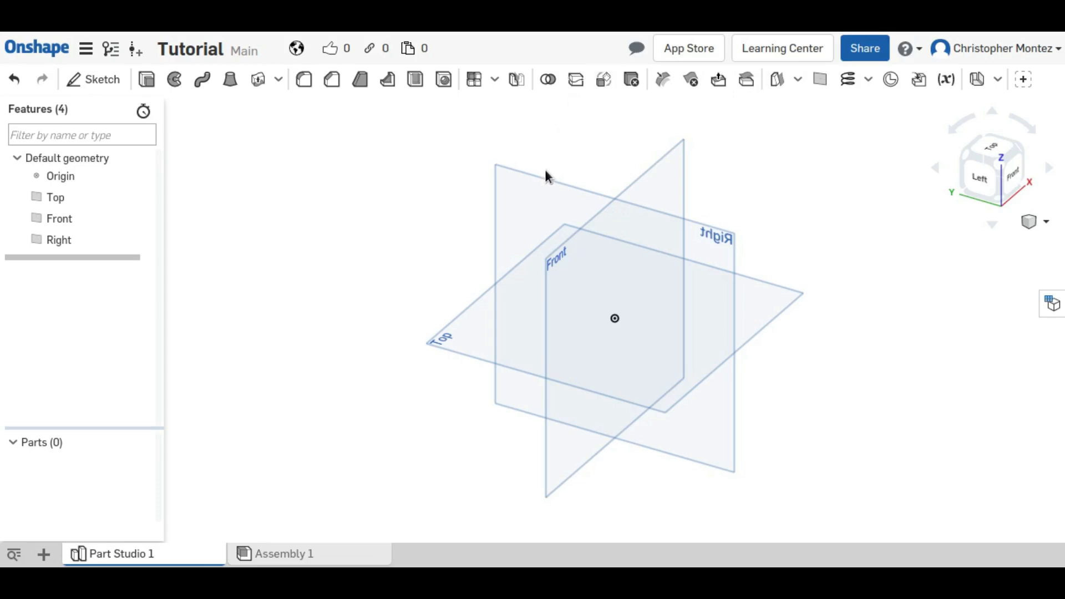
pyautogui.moveTo(562, 155)
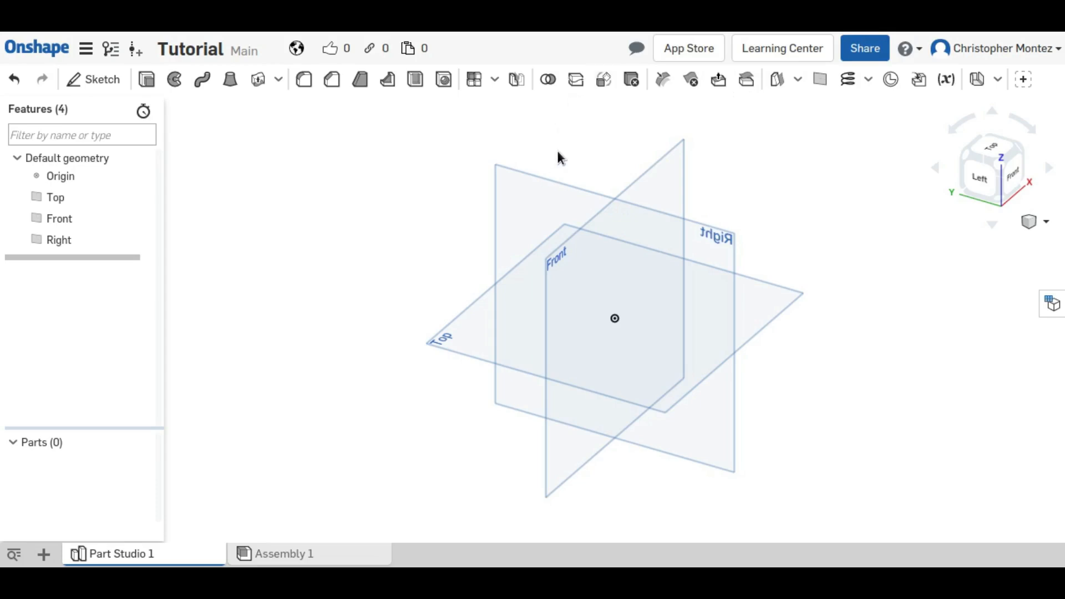
pyautogui.moveTo(539, 121)
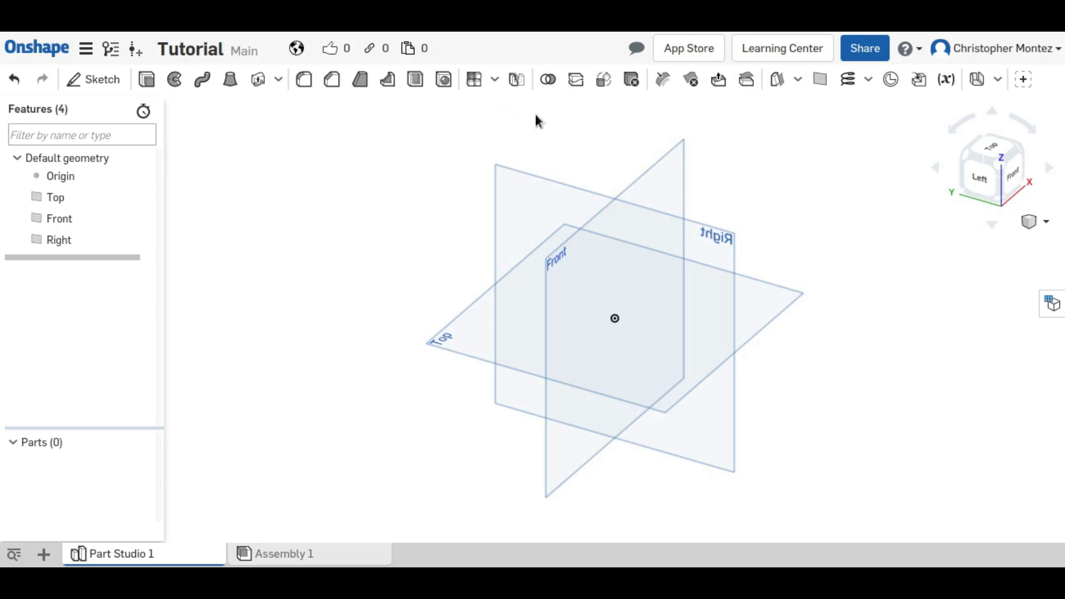
pyautogui.moveTo(73, 421)
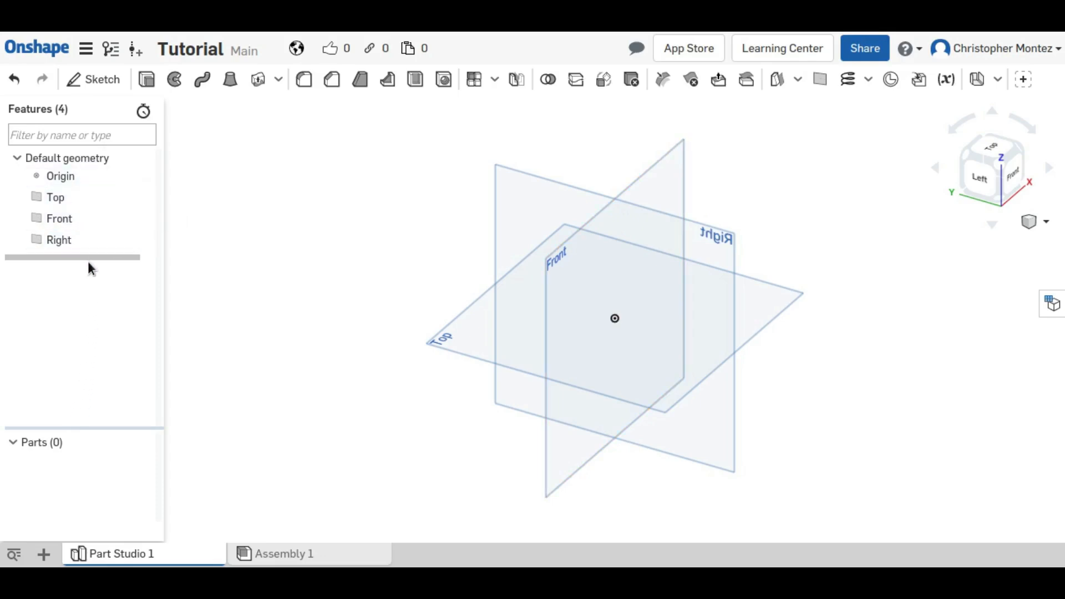
pyautogui.moveTo(663, 544)
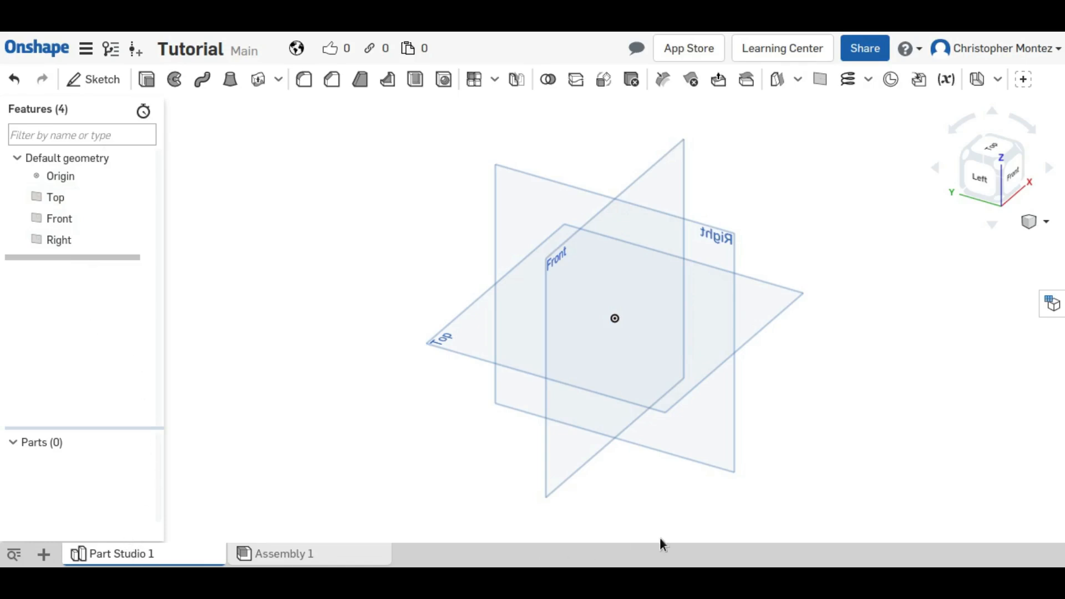
pyautogui.moveTo(301, 553)
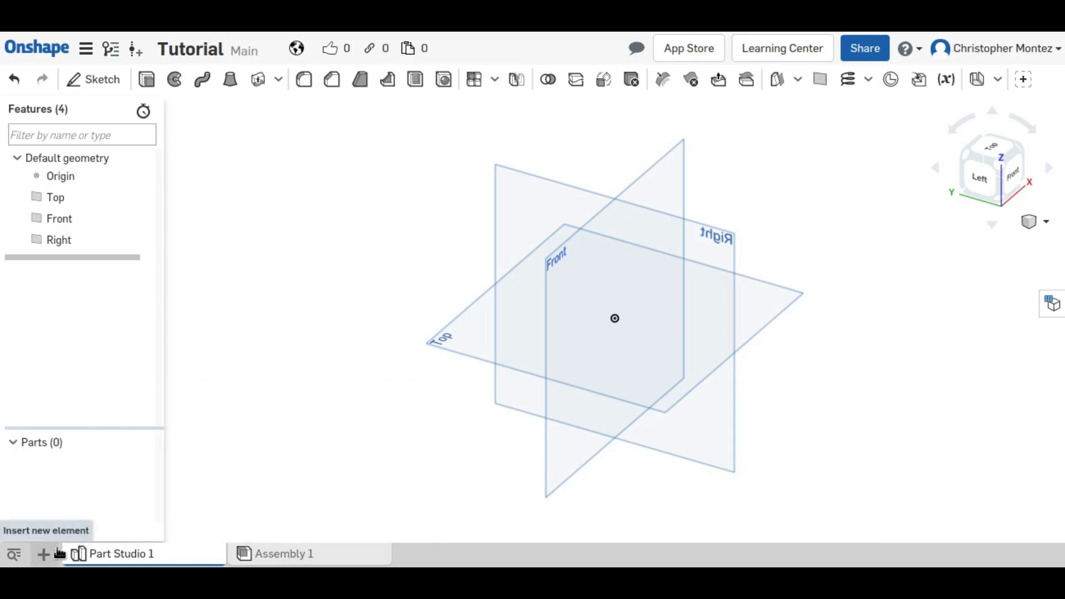
pyautogui.moveTo(917, 263)
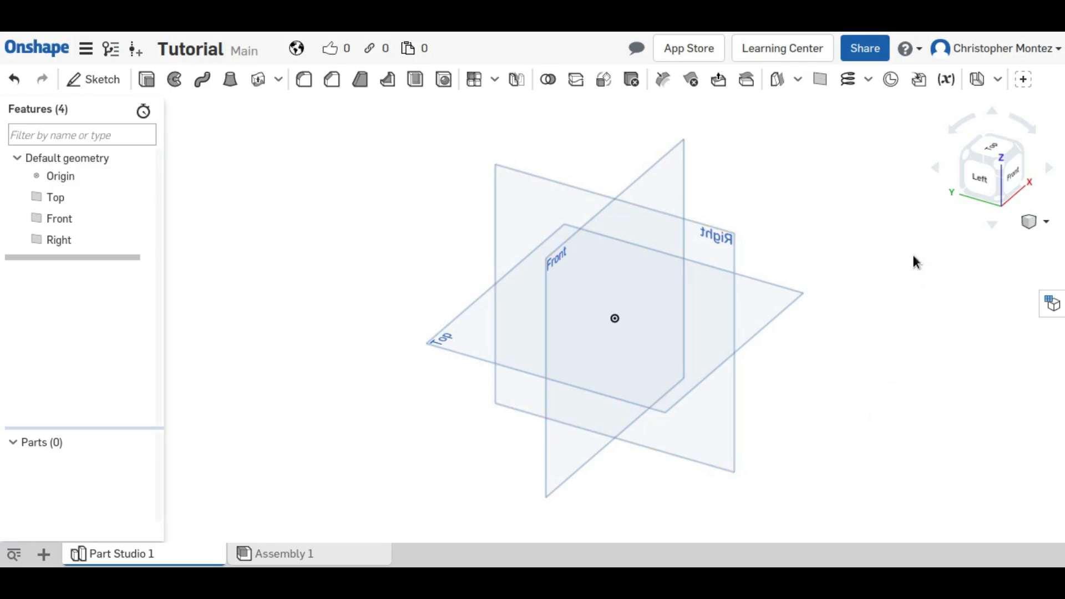
pyautogui.moveTo(812, 282)
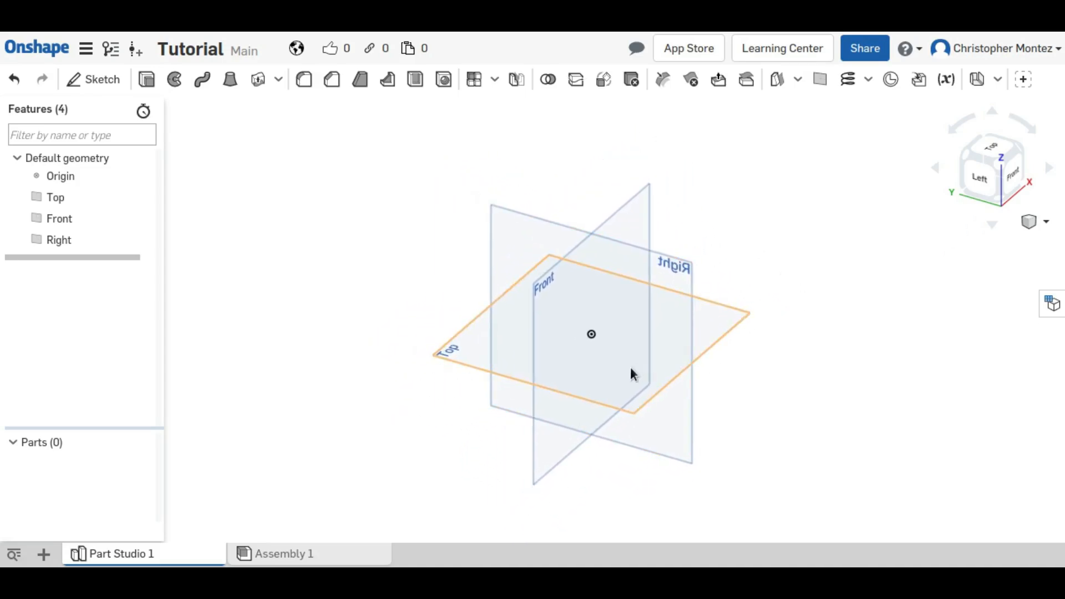
# Step: Orbit around the default planes, then create Sketch 1 on the Top plane
pyautogui.moveTo(633, 375); pyautogui.dragTo(787, 322)
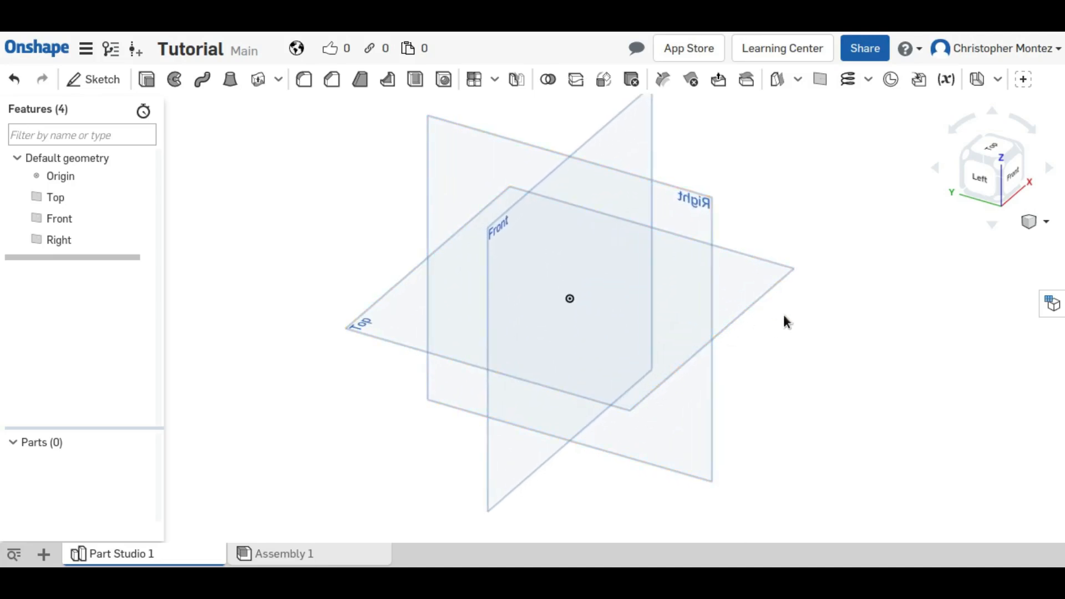
pyautogui.moveTo(787, 323); pyautogui.dragTo(790, 379)
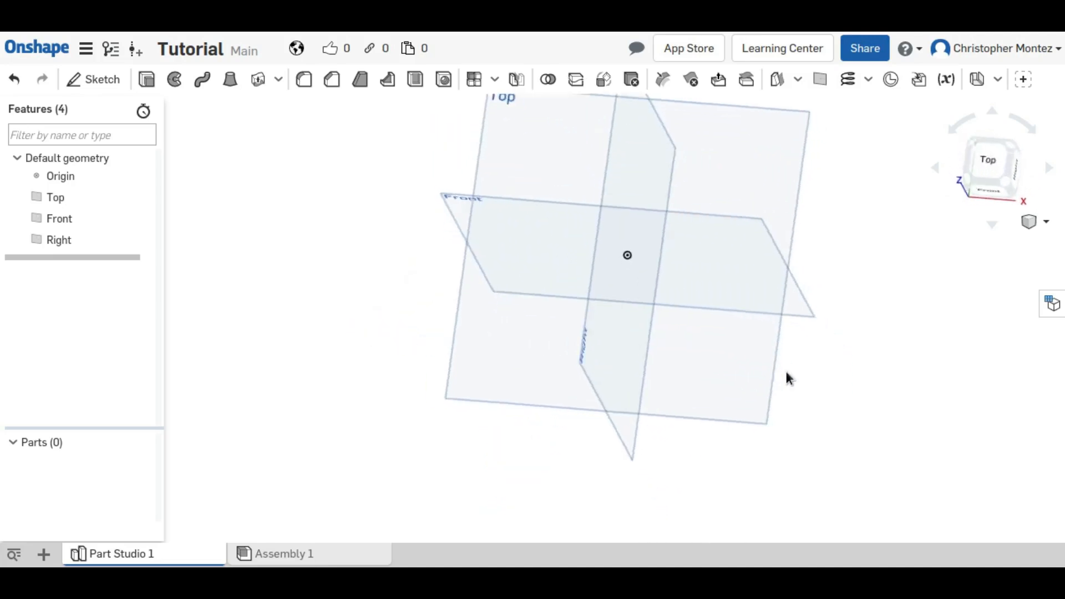
pyautogui.moveTo(788, 379); pyautogui.dragTo(883, 333)
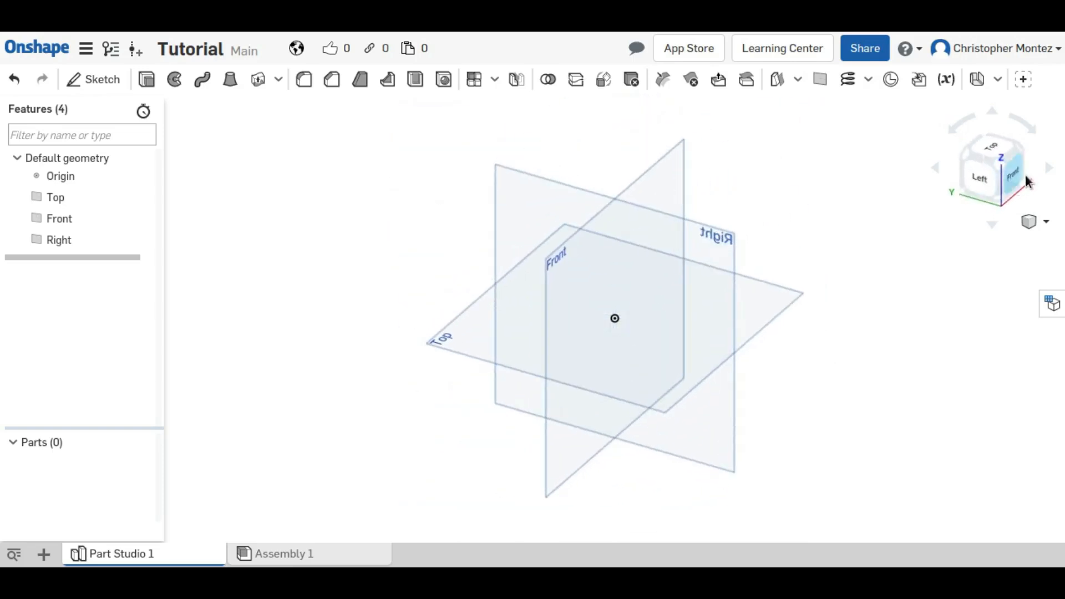
pyautogui.click(1012, 172)
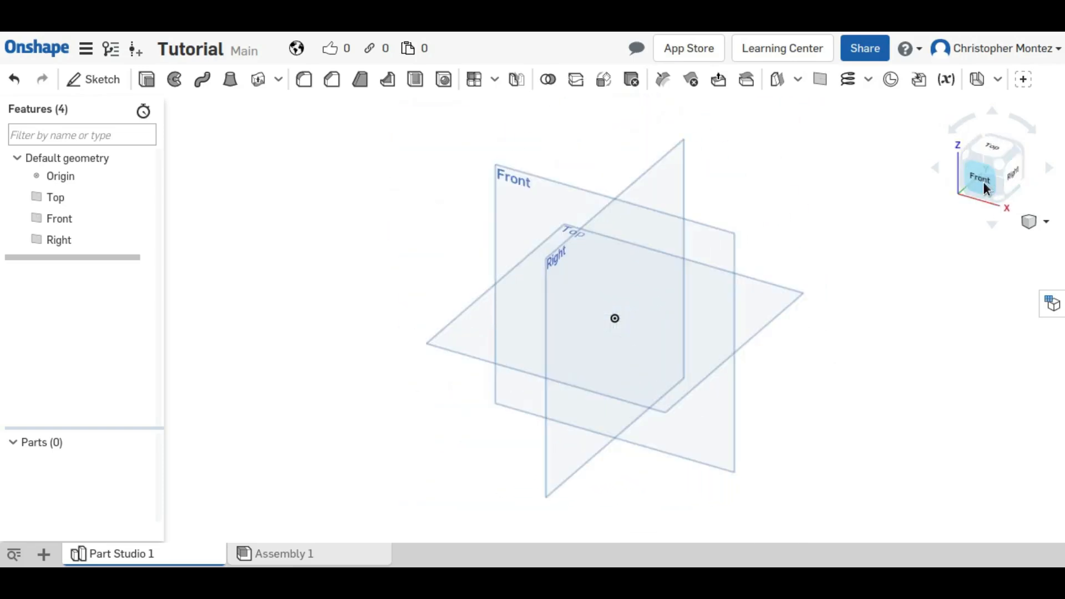
pyautogui.click(980, 178)
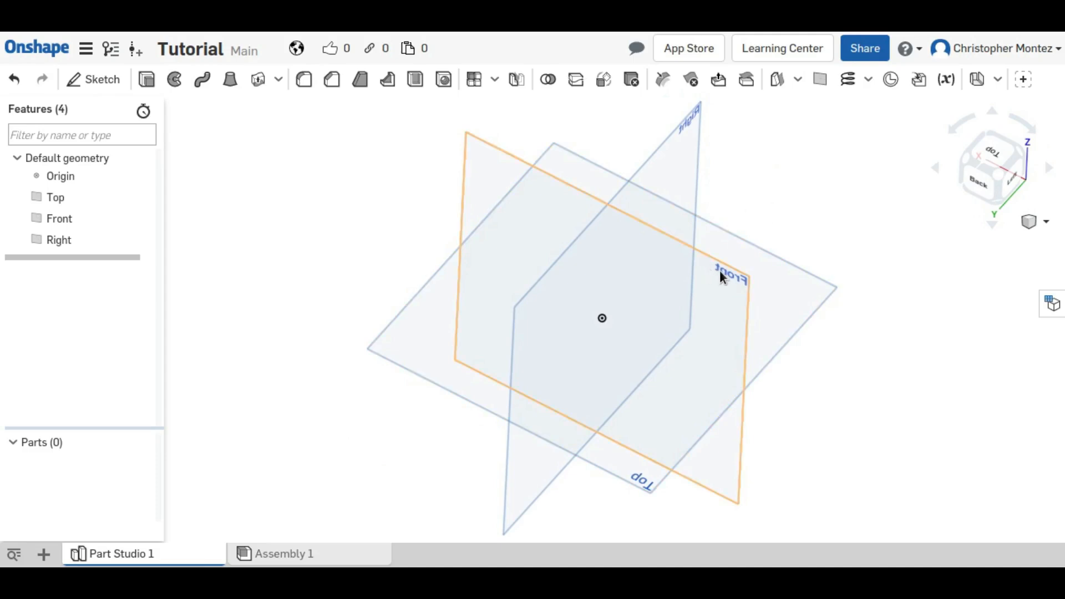
pyautogui.moveTo(650, 302)
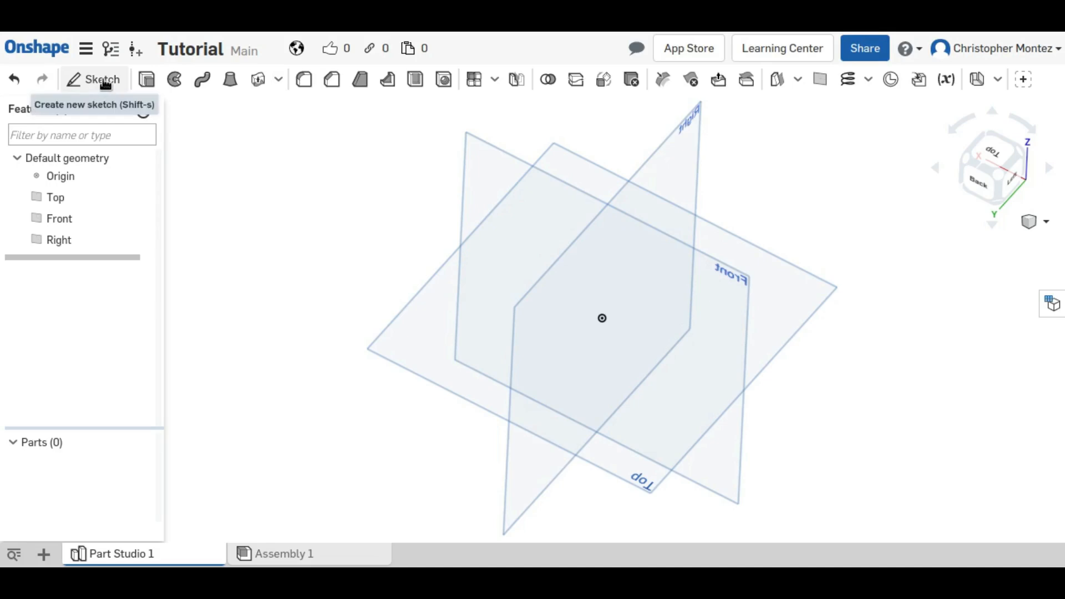
pyautogui.click(102, 79)
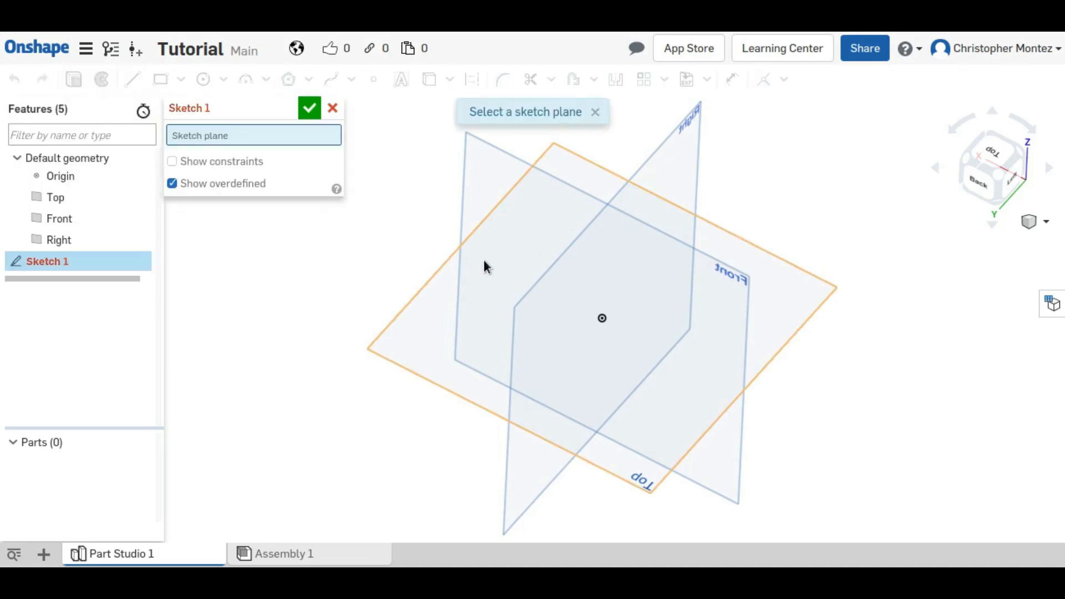
pyautogui.moveTo(805, 336)
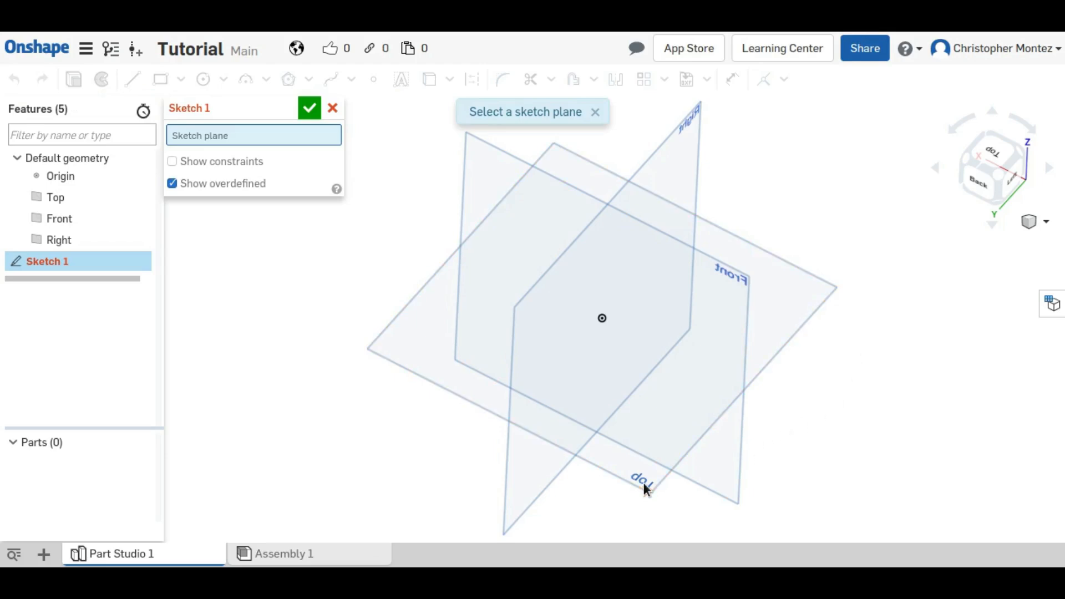
pyautogui.click(645, 479)
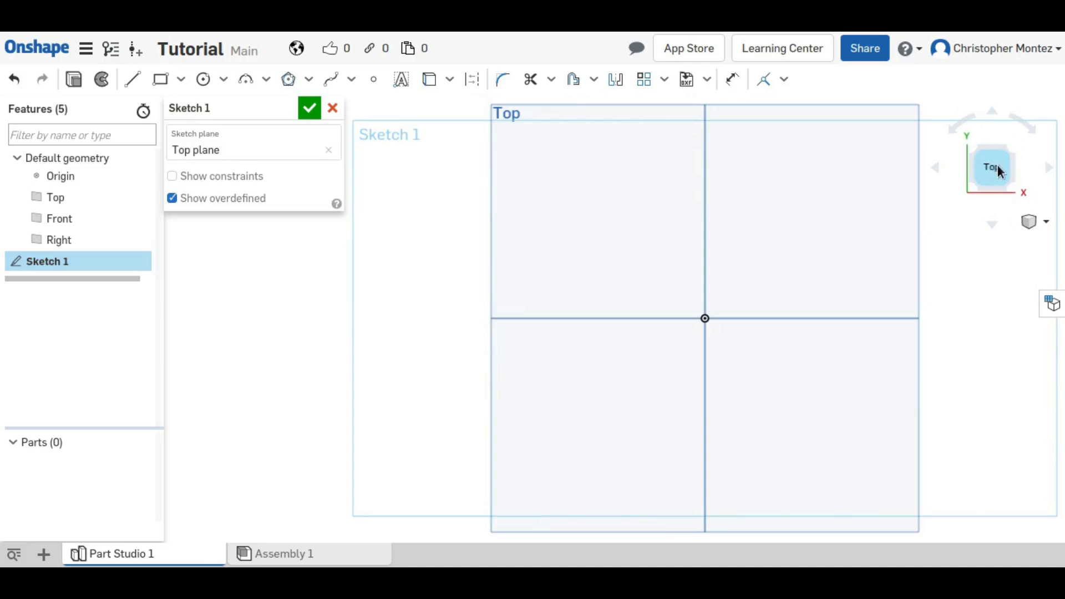
pyautogui.moveTo(824, 468)
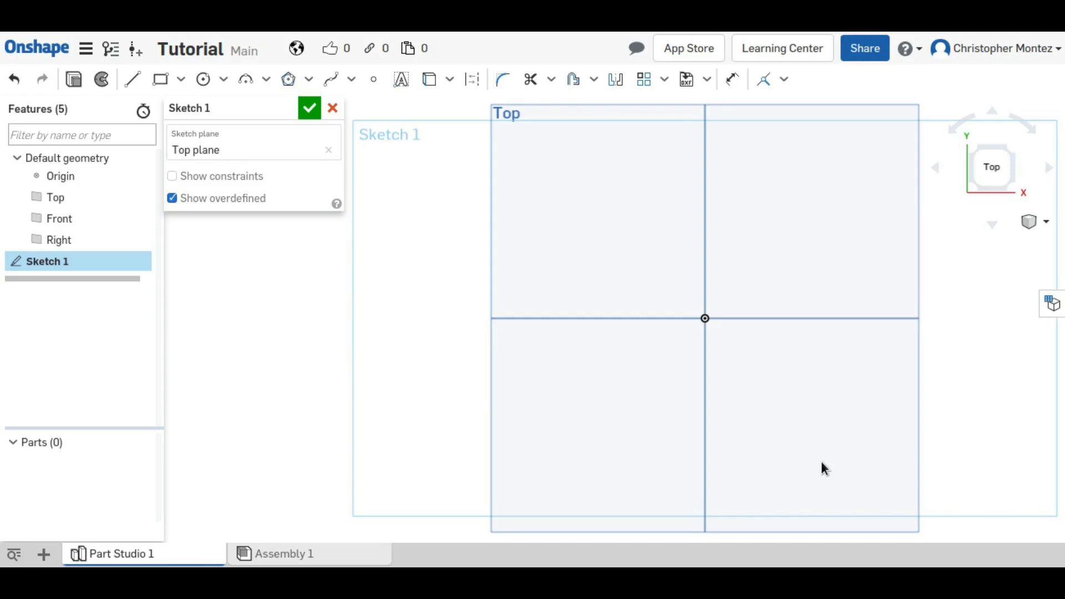
pyautogui.moveTo(393, 140)
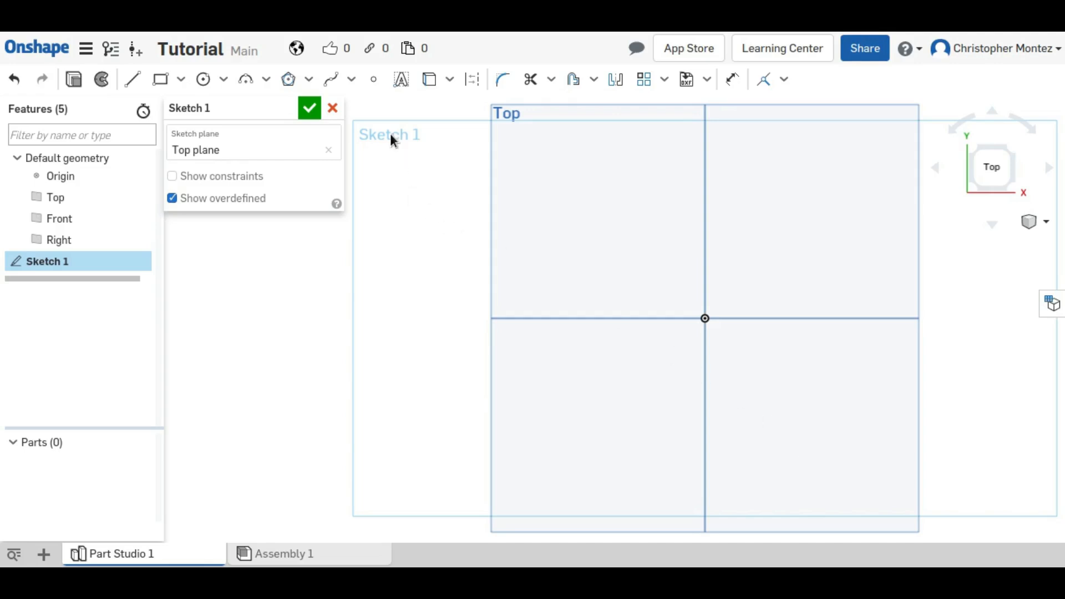
pyautogui.moveTo(966, 293)
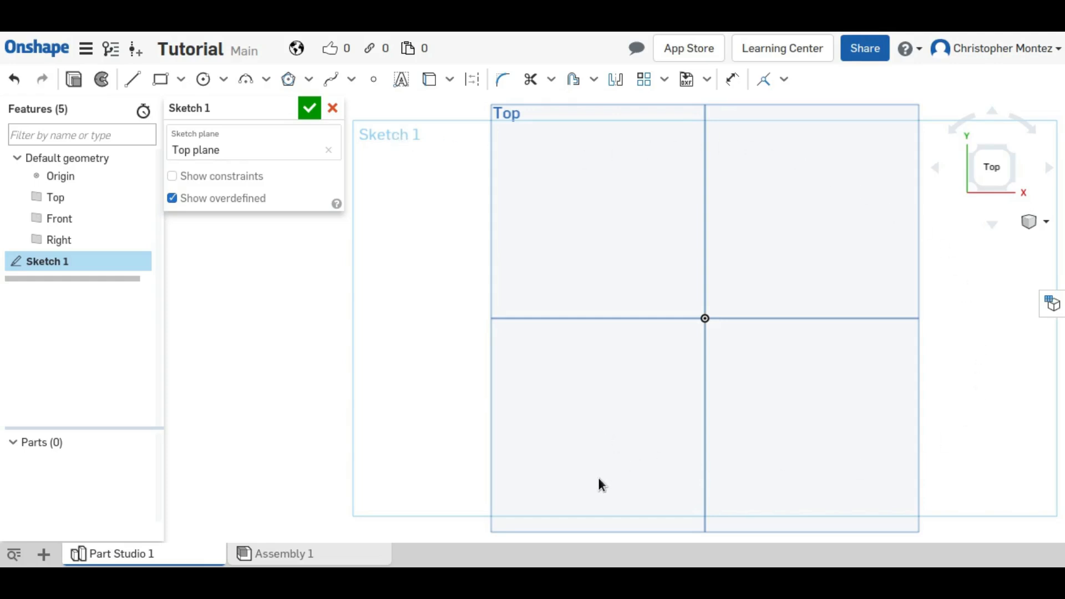
pyautogui.moveTo(135, 64)
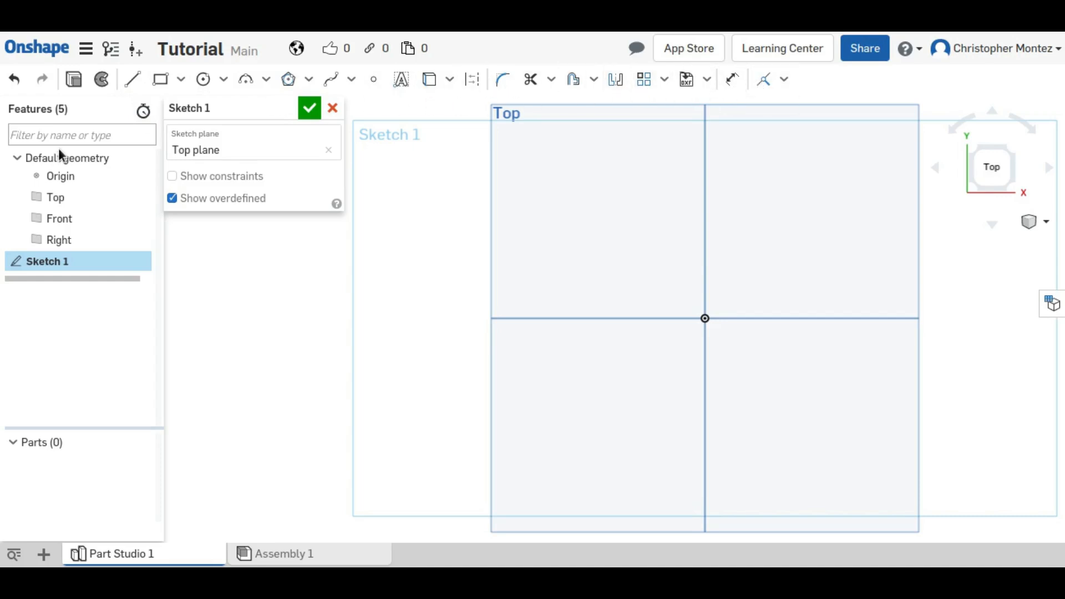
pyautogui.moveTo(132, 80)
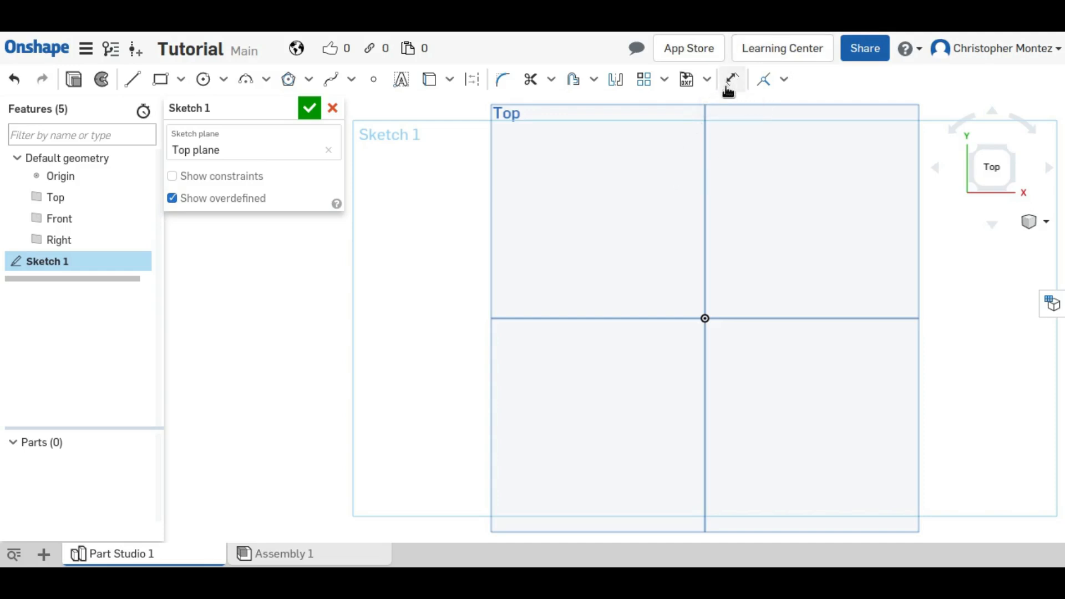
pyautogui.moveTo(161, 80)
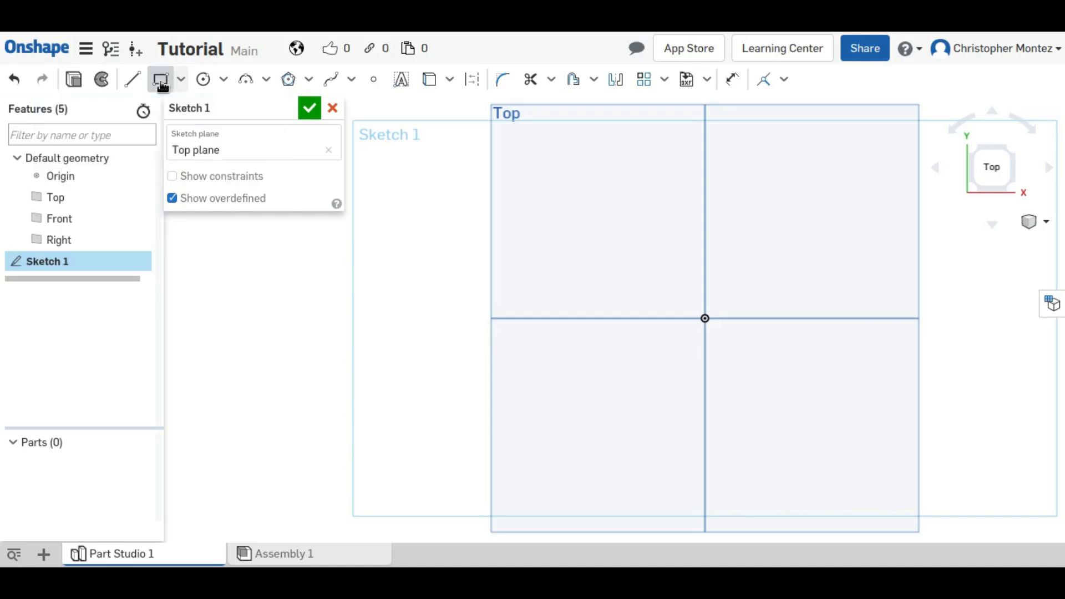
# Step: Draw a corner rectangle from the origin, then enlarge it up and to the right
pyautogui.click(160, 79)
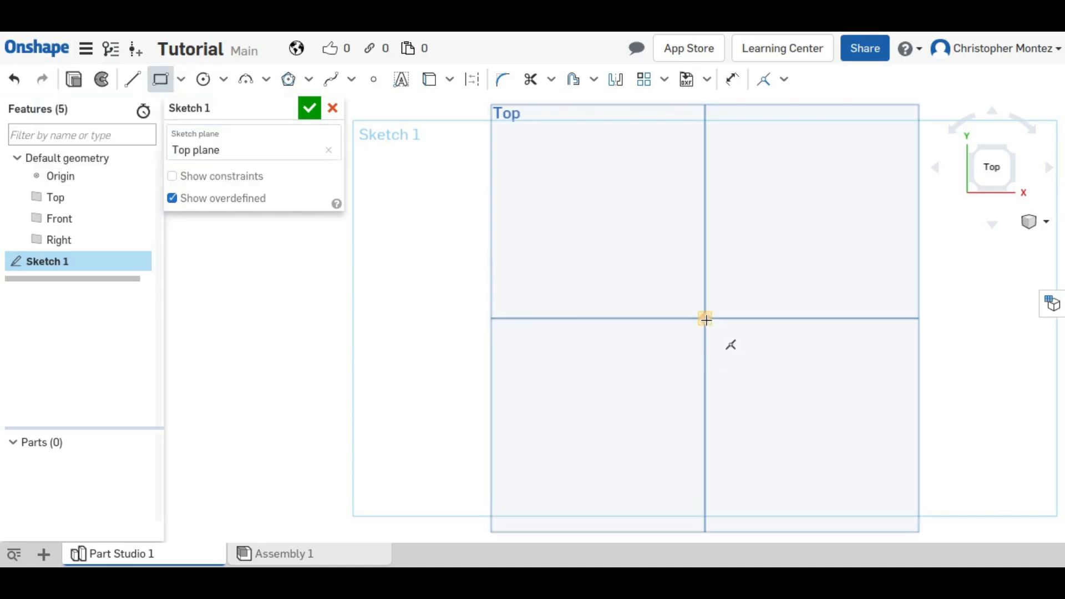
pyautogui.moveTo(705, 318); pyautogui.dragTo(890, 214)
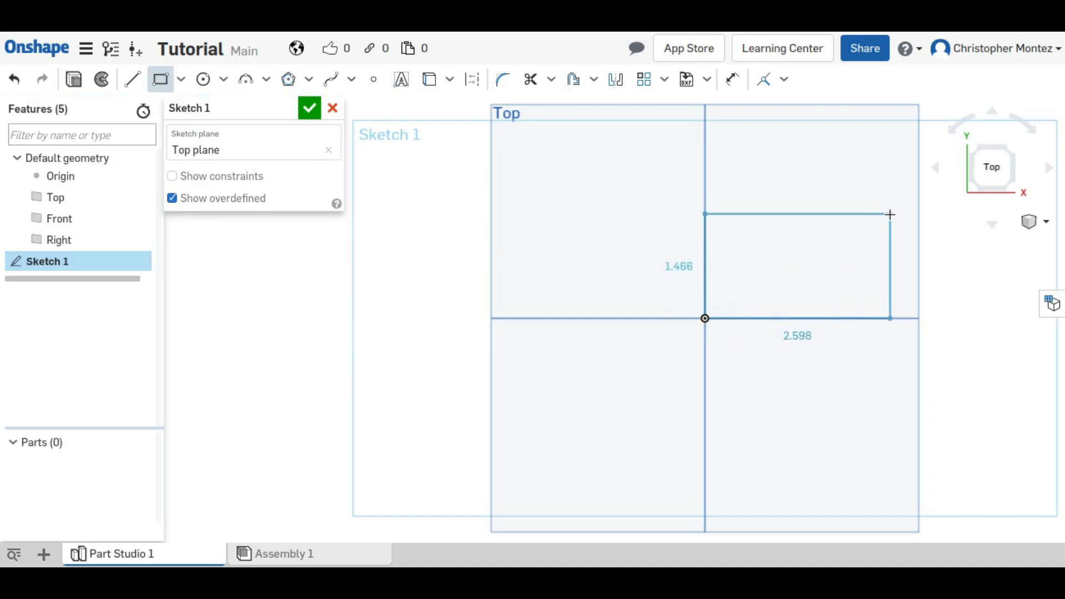
pyautogui.click(890, 216)
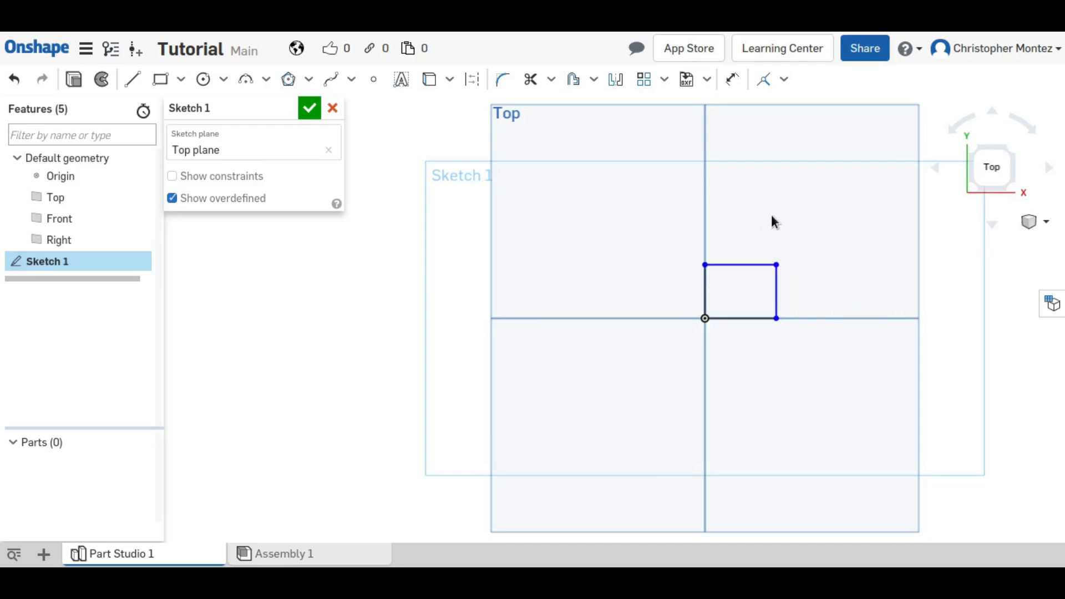
pyautogui.moveTo(777, 265); pyautogui.dragTo(875, 197)
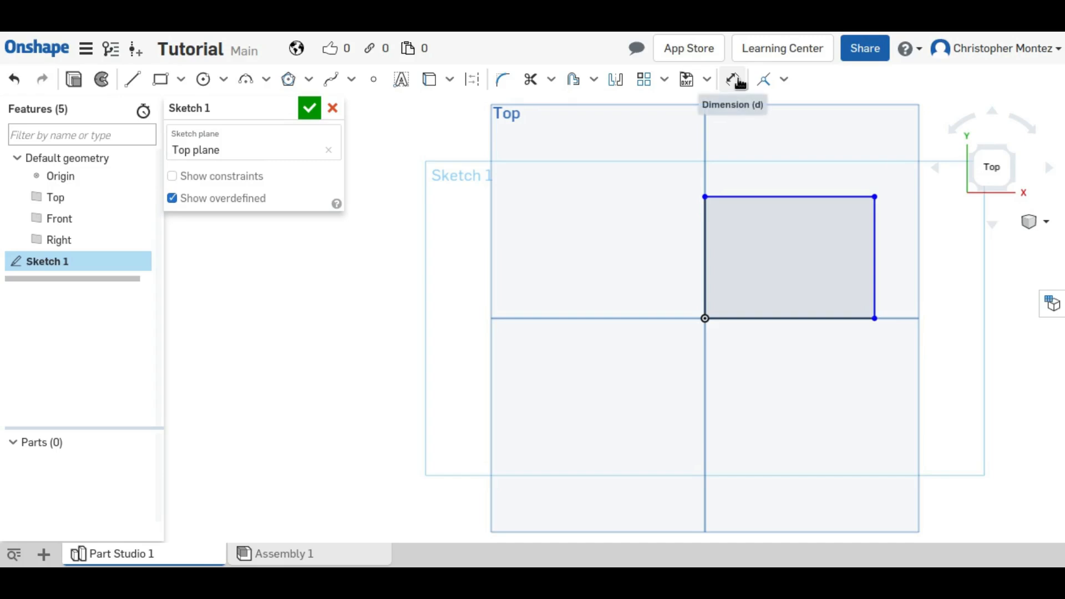
# Step: Dimension the rectangle's width to 3 and its right edge for the 2 height
pyautogui.click(732, 79)
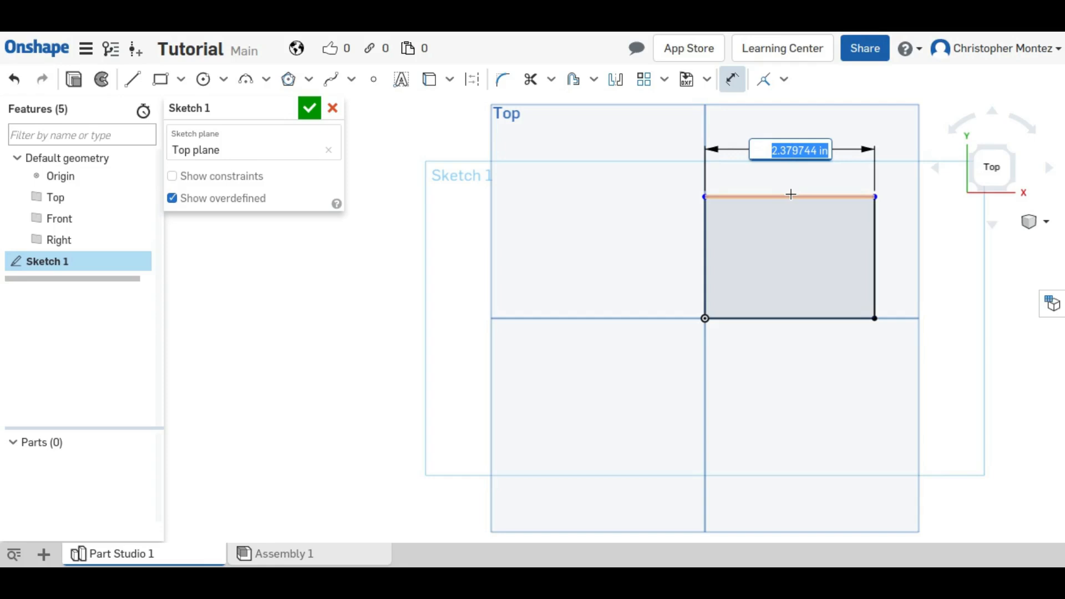
pyautogui.write('3')
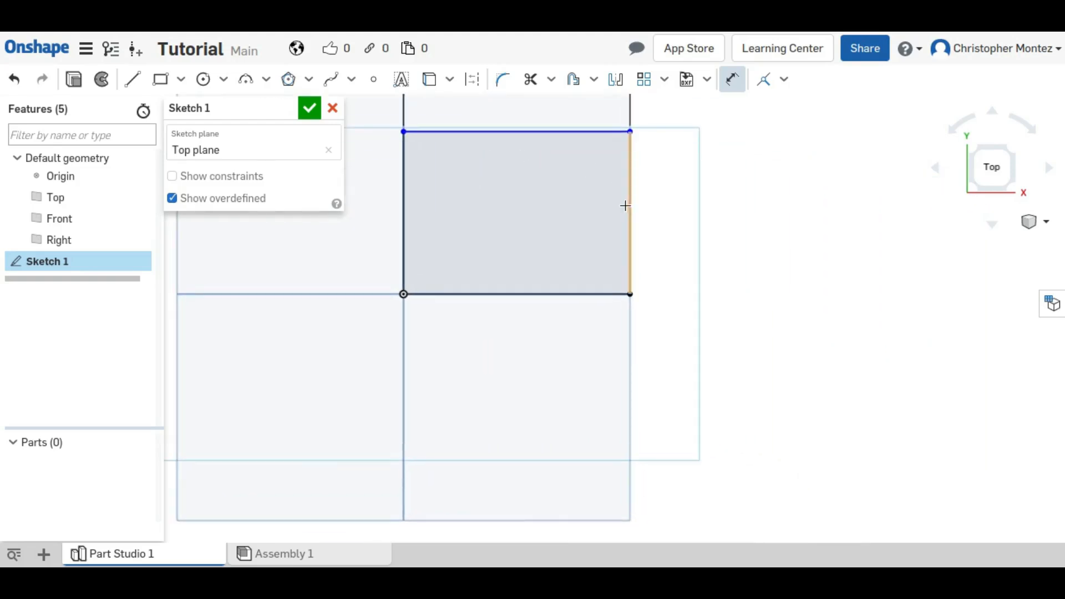
pyautogui.click(624, 205)
pyautogui.write('2')
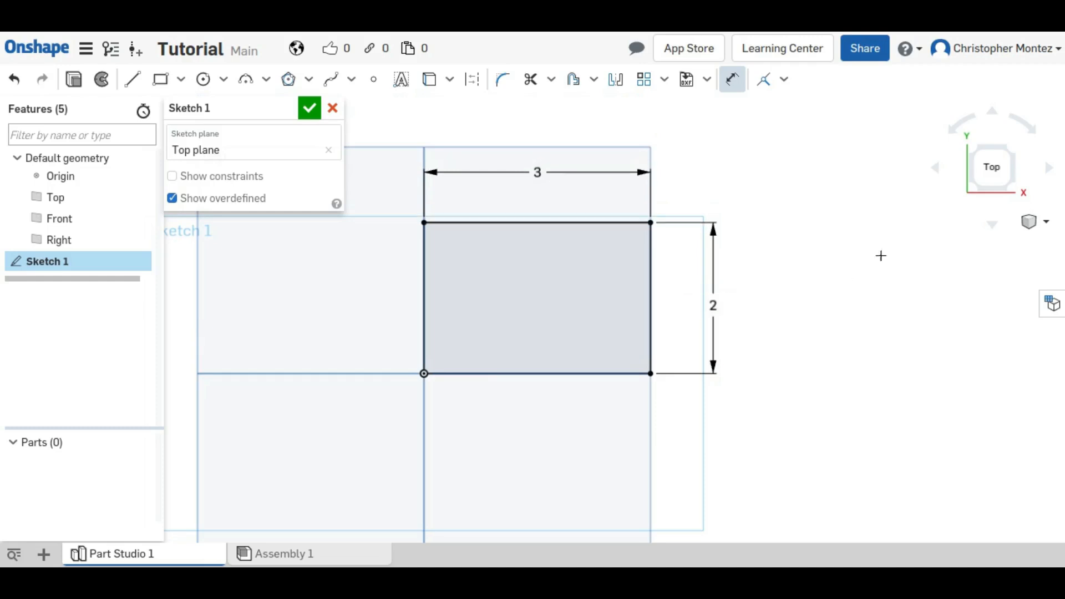
pyautogui.moveTo(600, 204)
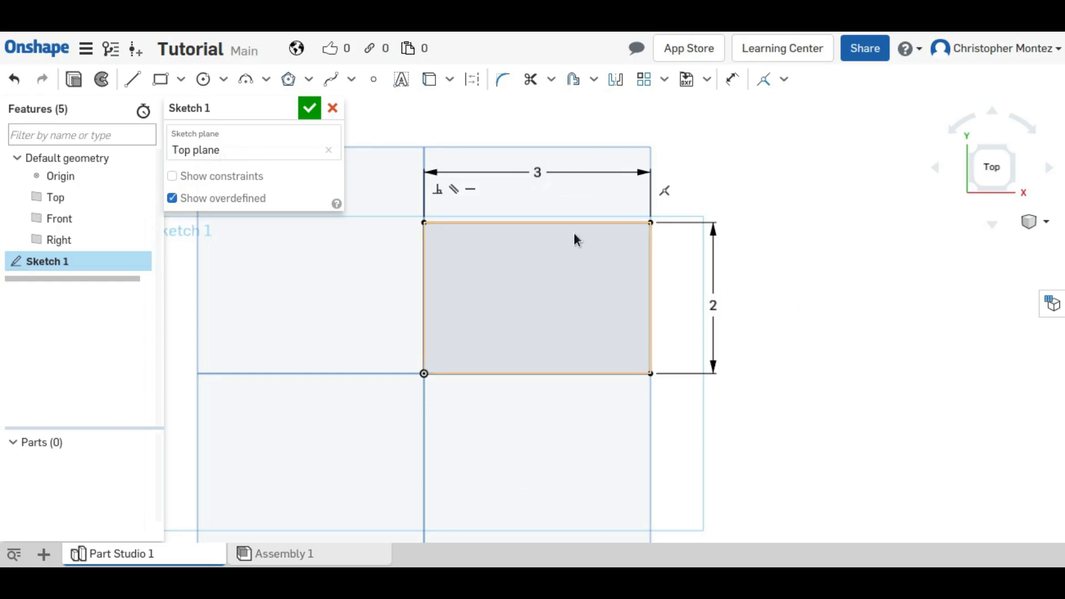
pyautogui.moveTo(567, 288)
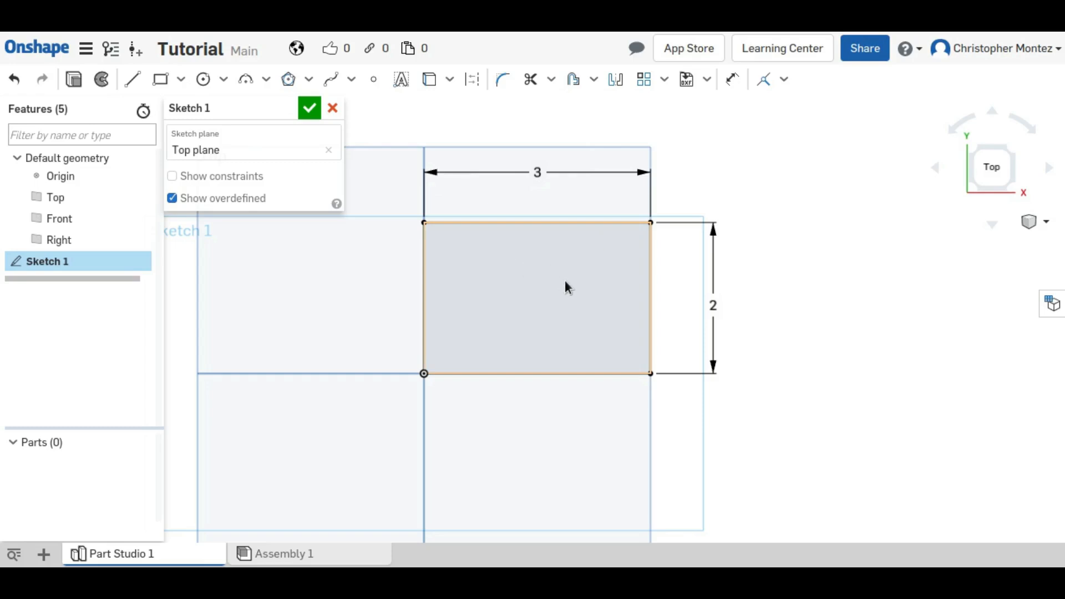
pyautogui.moveTo(567, 296)
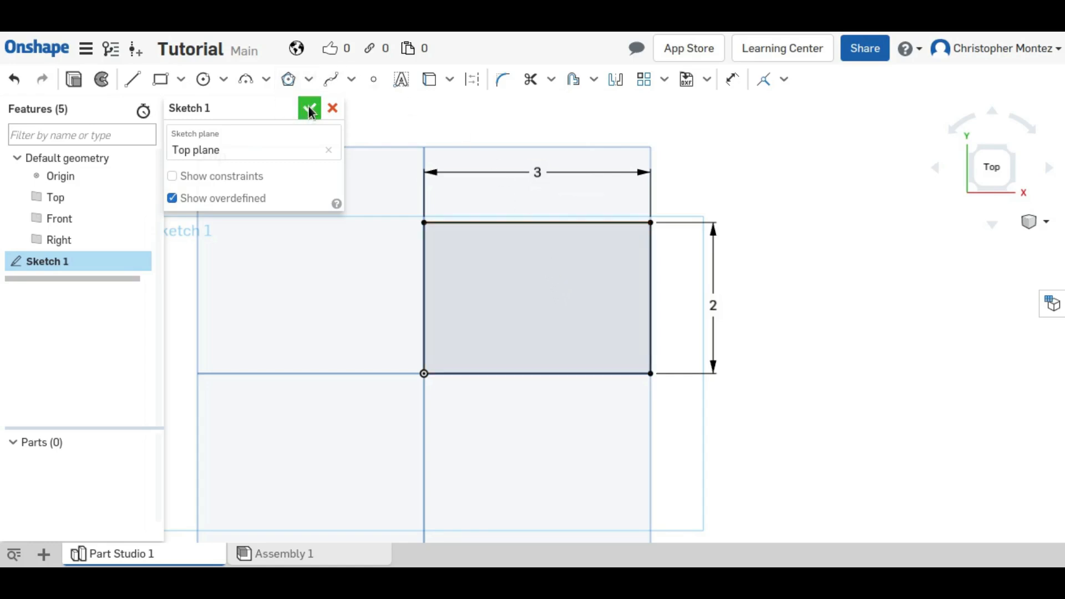
# Step: Accept Sketch 1 and select it in the feature list
pyautogui.click(309, 108)
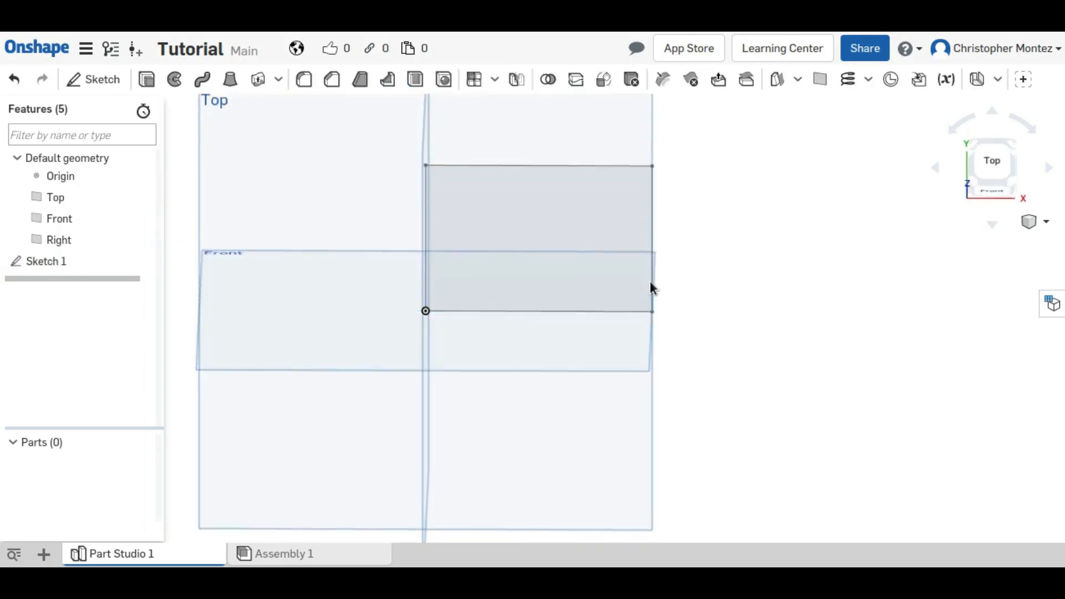
pyautogui.click(46, 262)
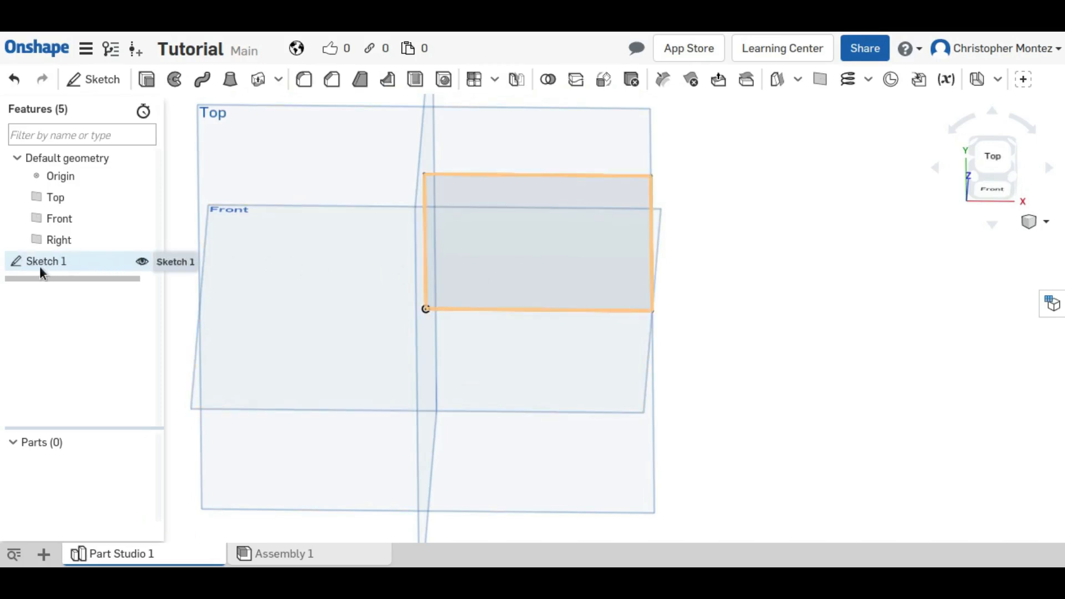
pyautogui.moveTo(92, 272)
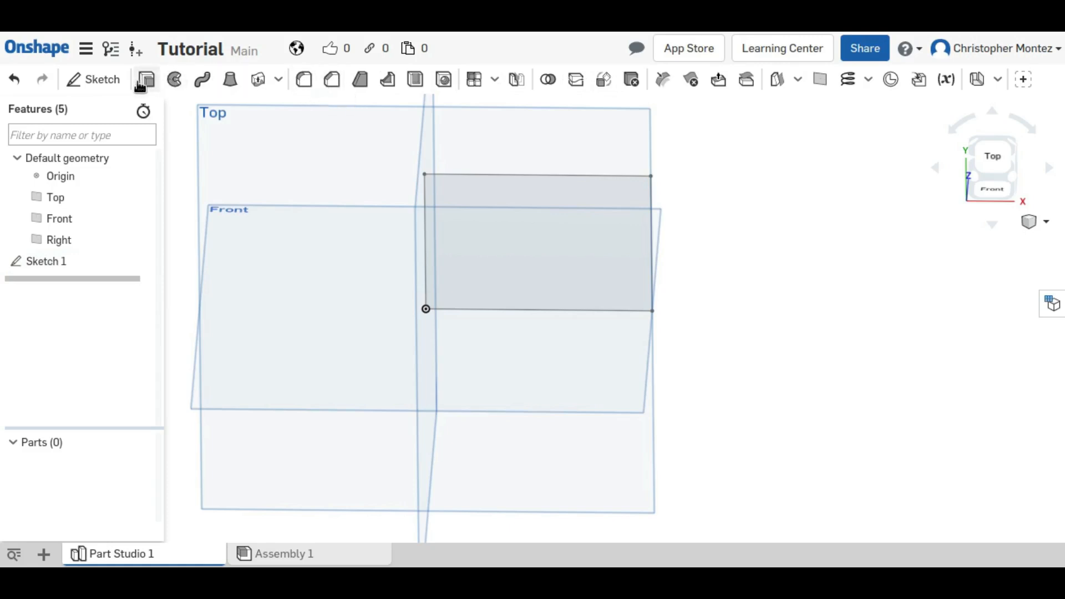
pyautogui.moveTo(146, 79)
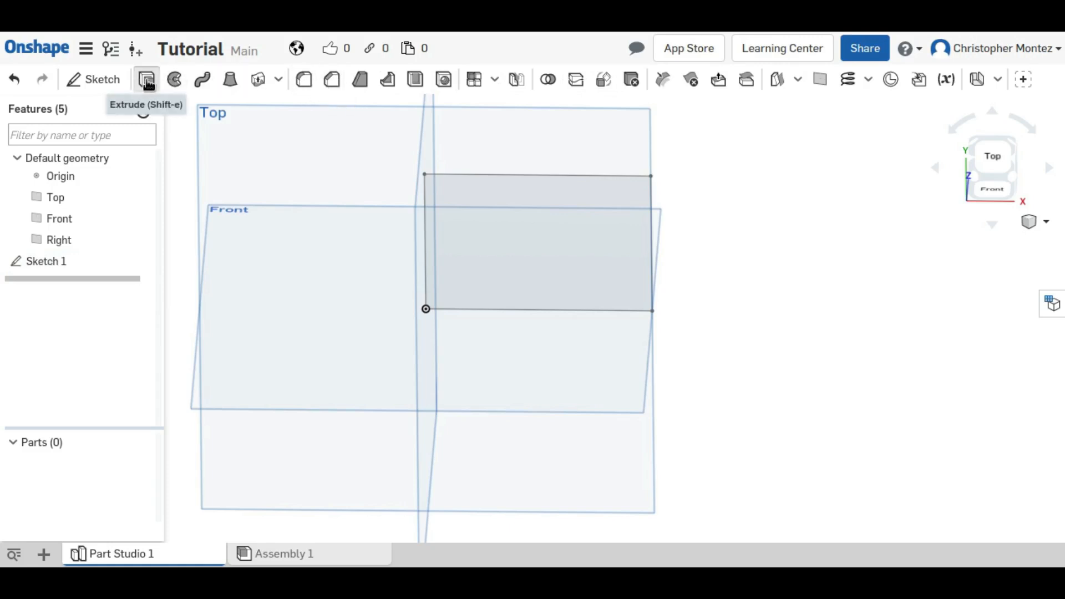
# Step: Extrude the rectangle region 1 in deep, replacing the 0.4 in depth, to make Part 1
pyautogui.click(146, 80)
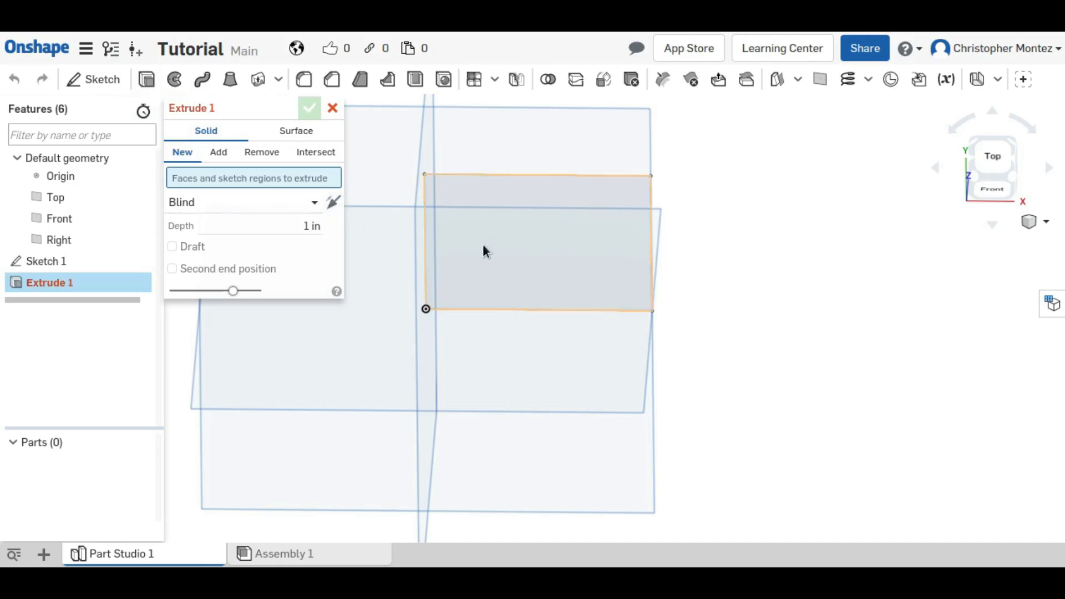
pyautogui.moveTo(626, 214)
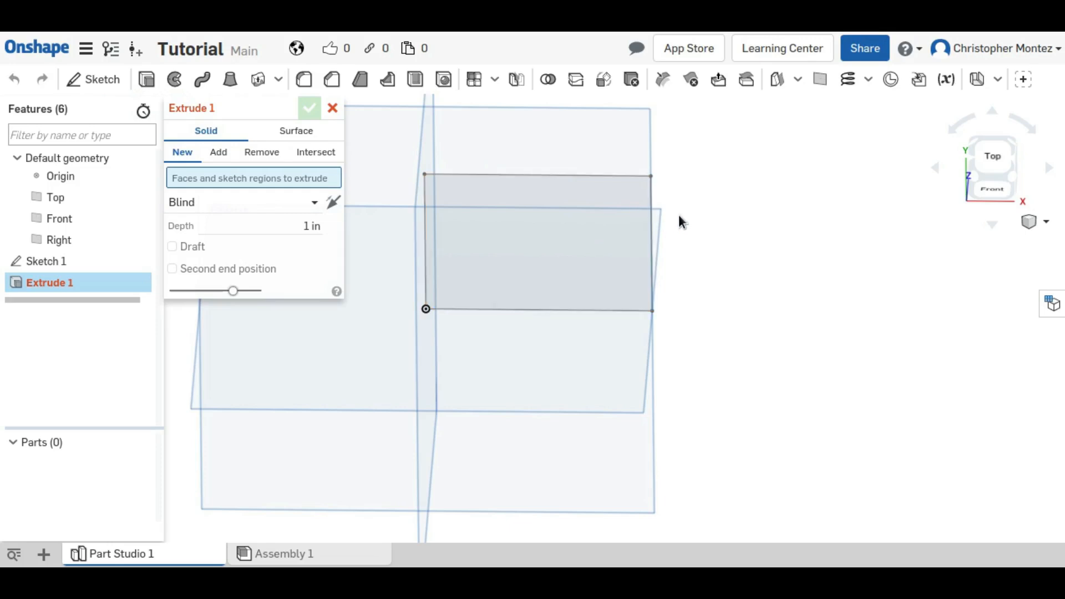
pyautogui.click(540, 238)
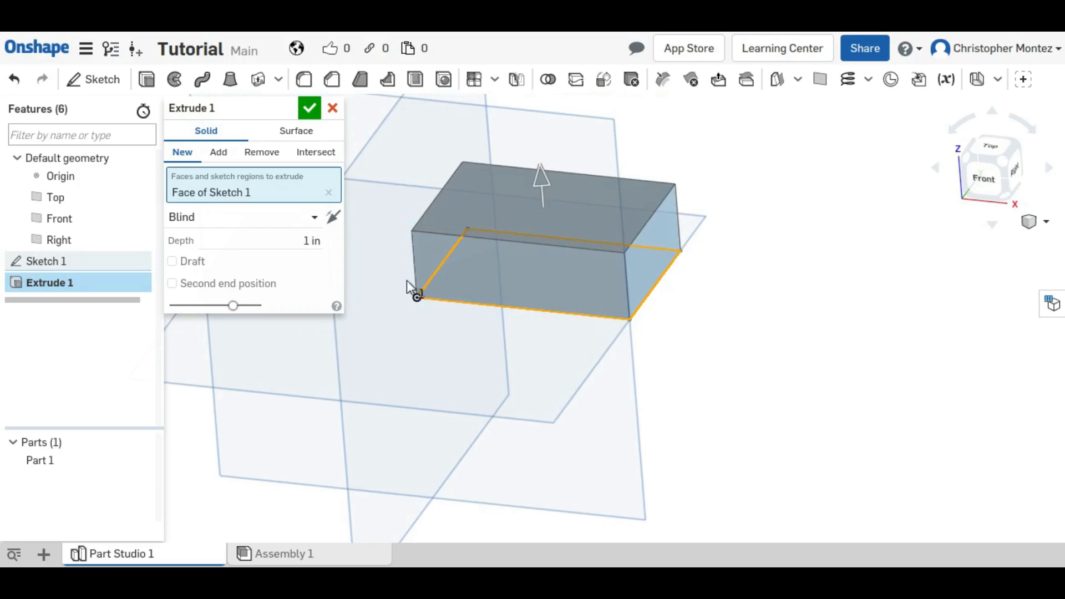
pyautogui.moveTo(646, 236)
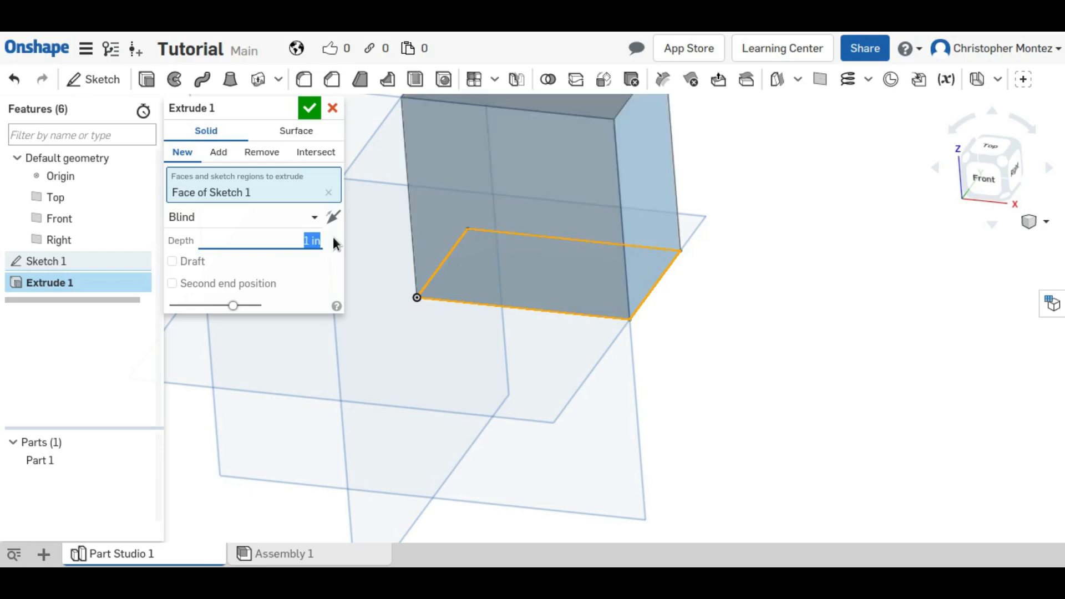
pyautogui.write('0.4 in')
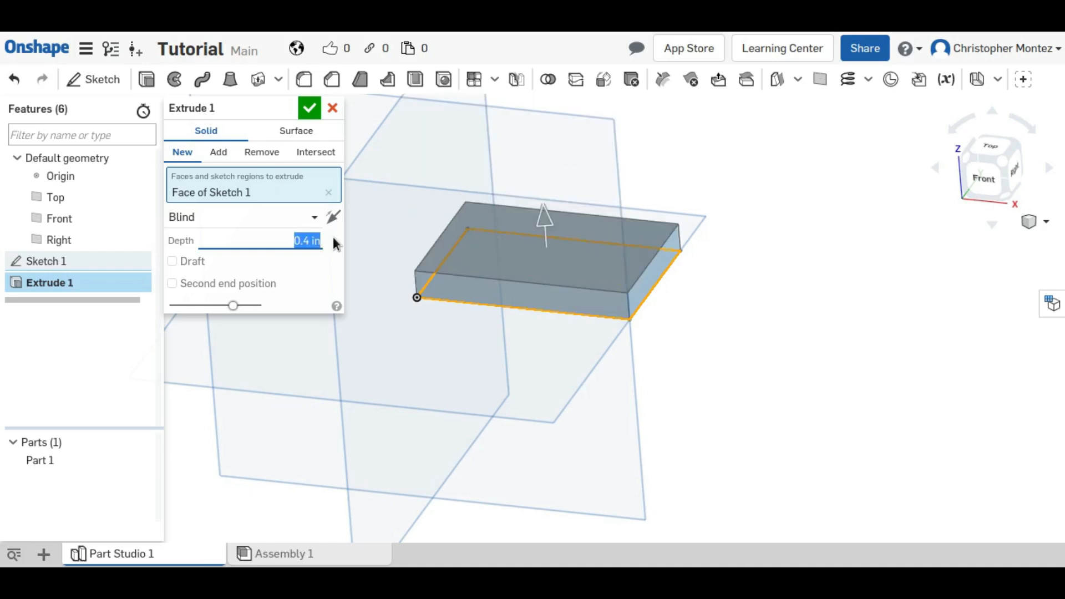
pyautogui.write('1 in')
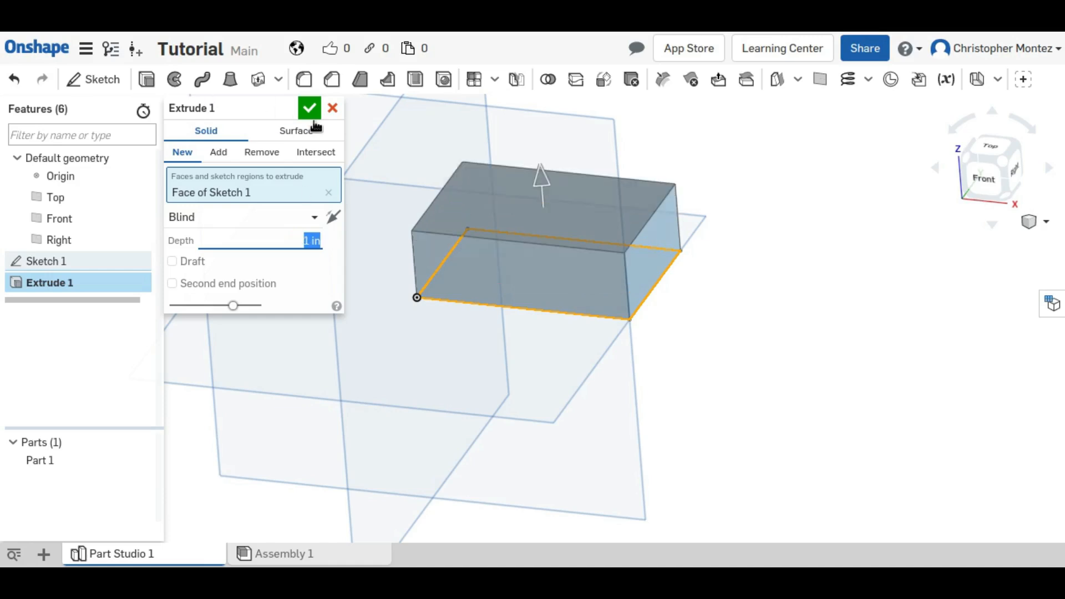
pyautogui.click(309, 109)
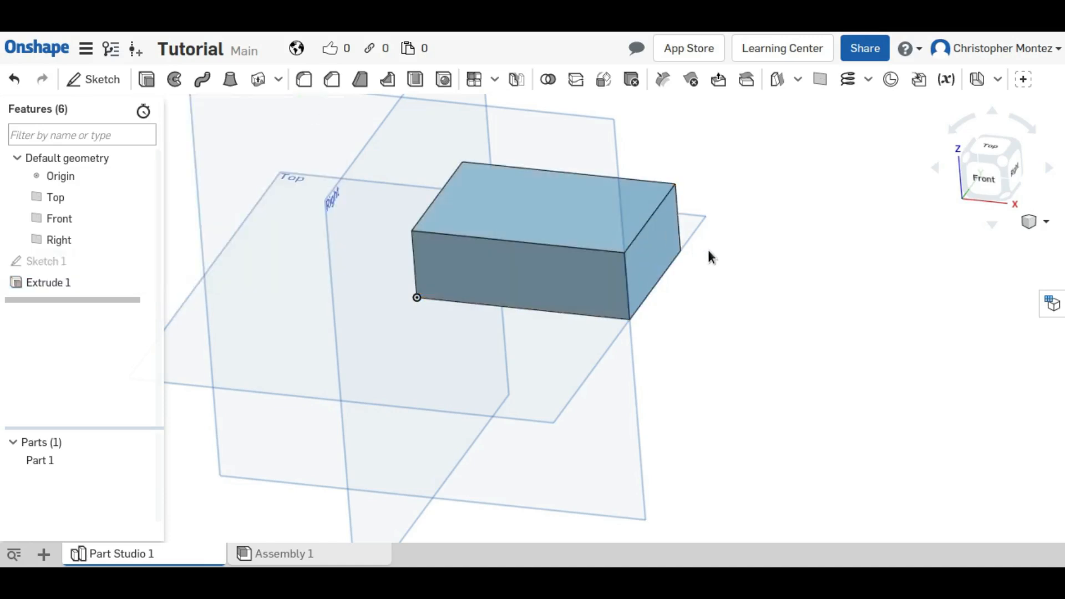
pyautogui.moveTo(711, 257); pyautogui.dragTo(723, 291)
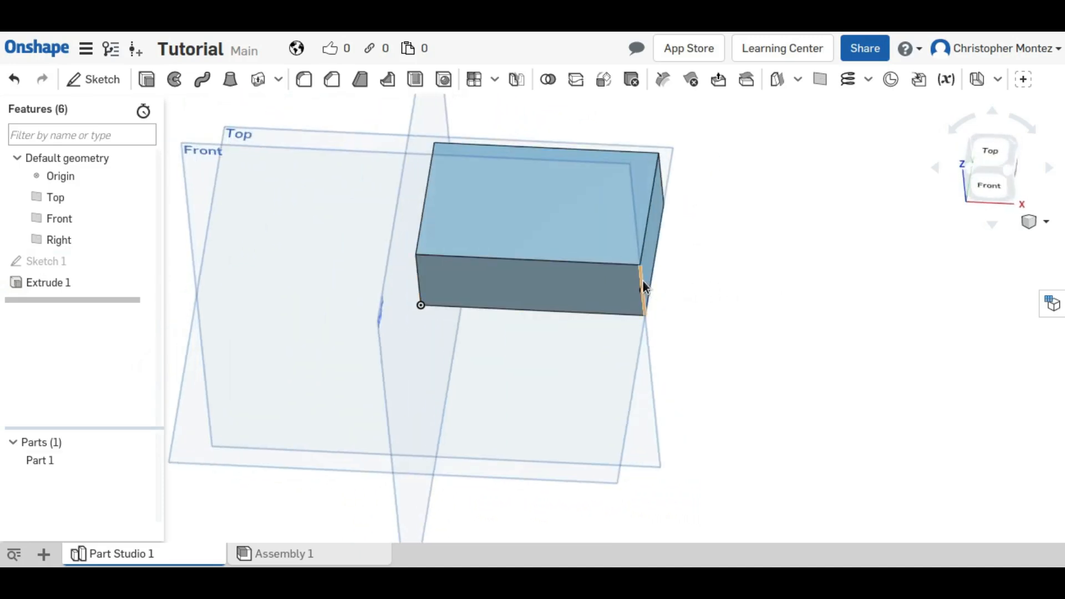
pyautogui.click(644, 288)
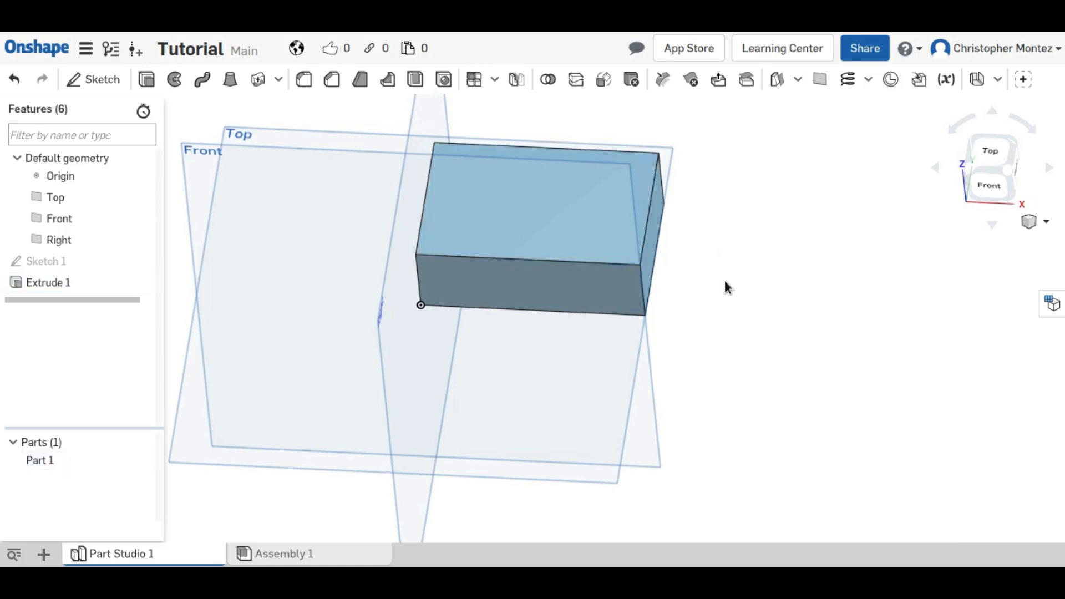
pyautogui.moveTo(726, 287); pyautogui.dragTo(757, 347)
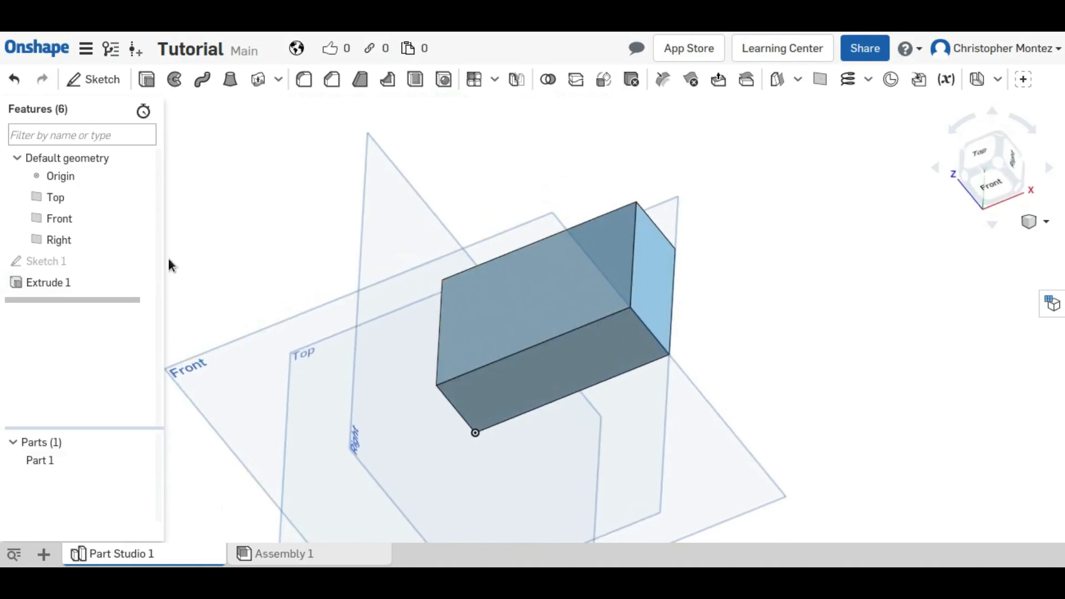
pyautogui.doubleClick(46, 261)
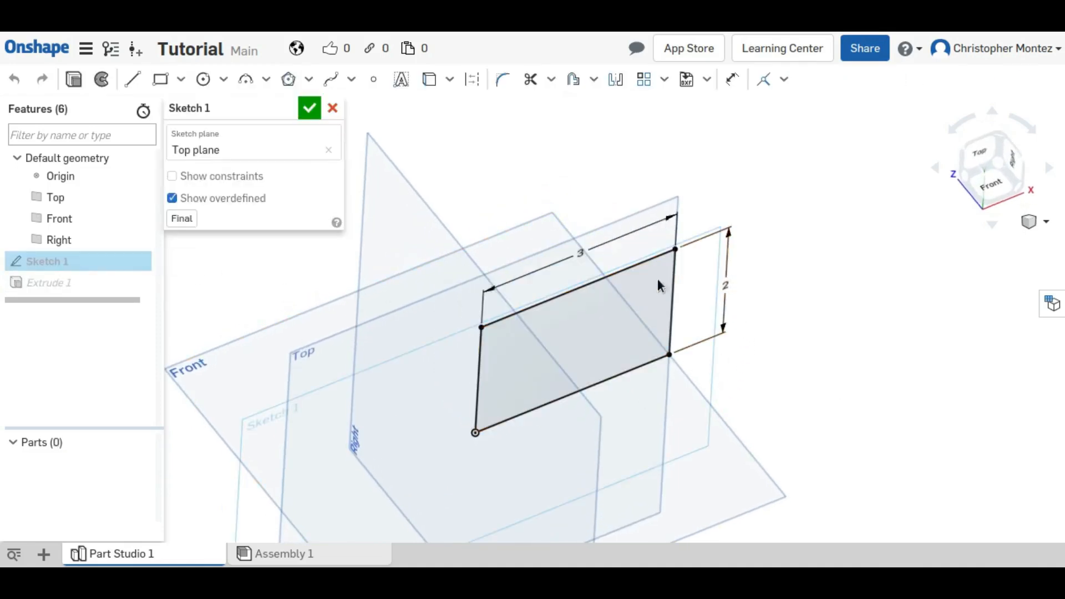
pyautogui.click(309, 108)
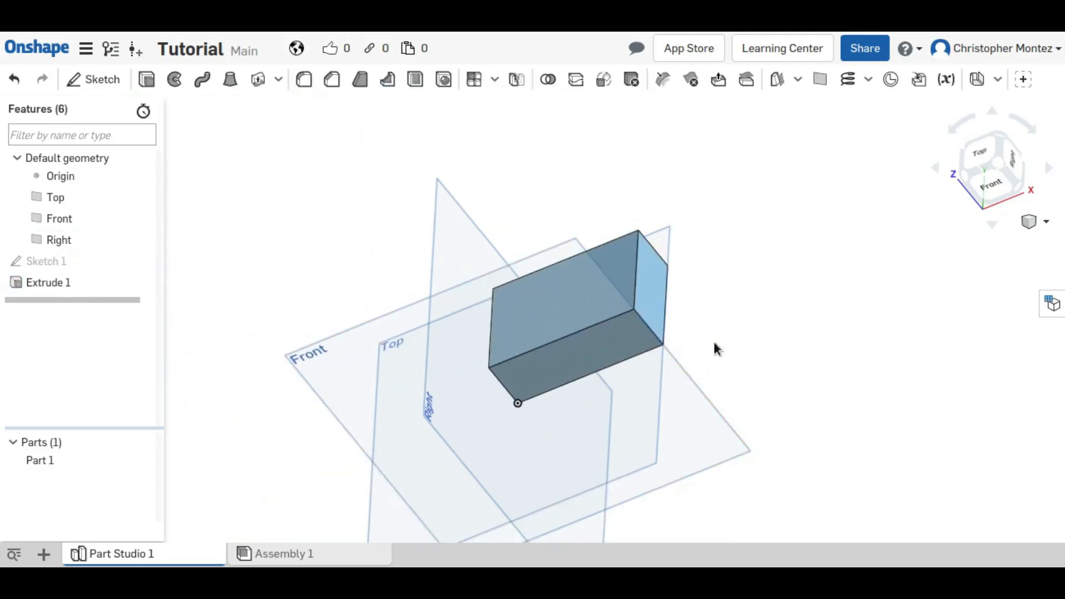
pyautogui.moveTo(717, 349); pyautogui.dragTo(697, 367)
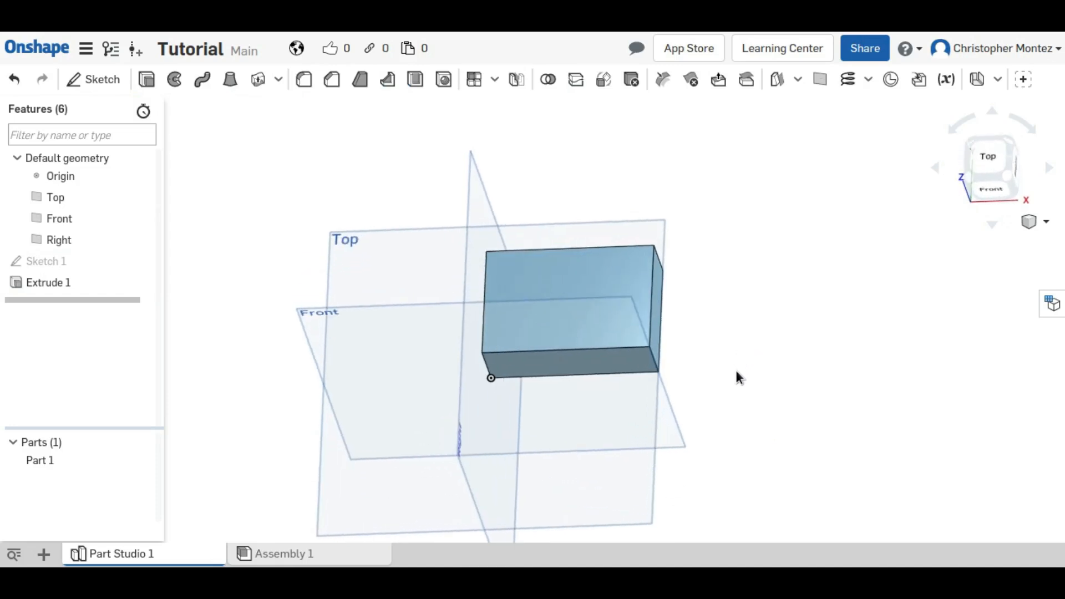
pyautogui.moveTo(738, 362)
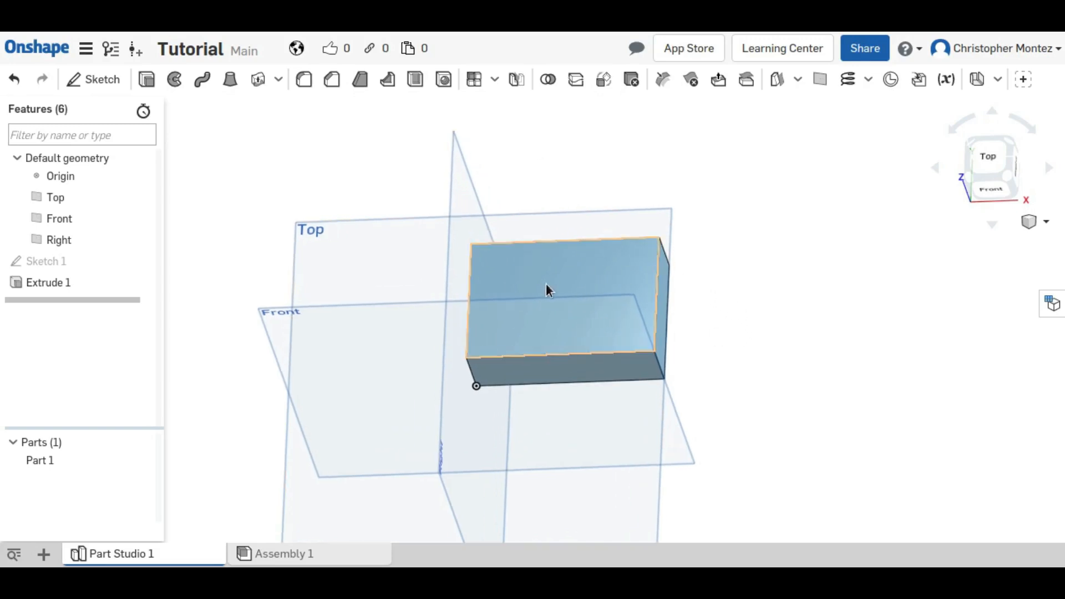
pyautogui.moveTo(575, 320)
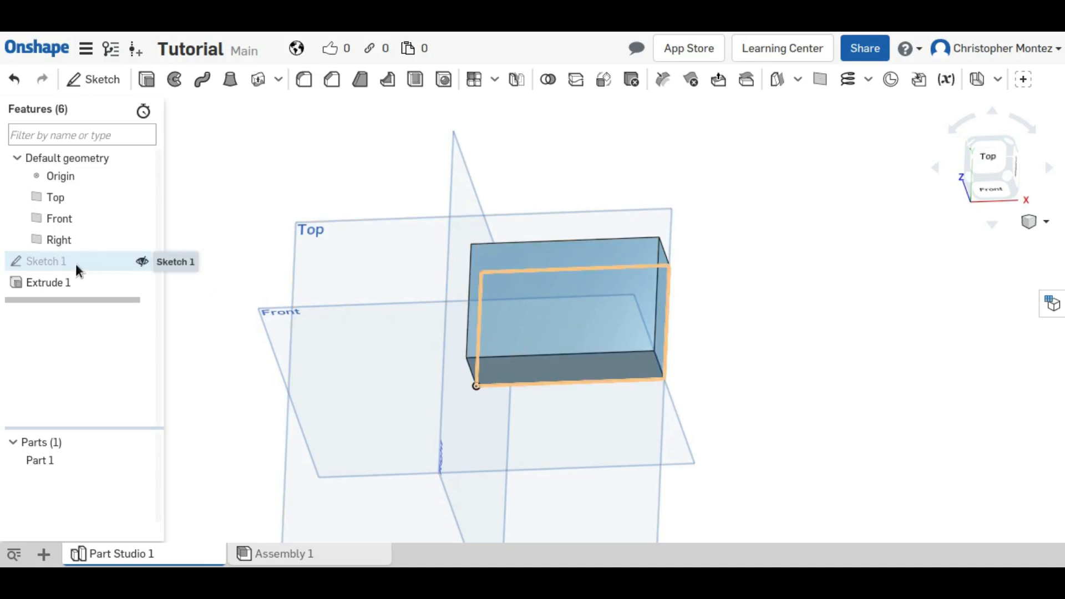
# Step: Reopen Sketch 1, dimension the circle Ø0.5 and 0.75 from the bottom, then accept
pyautogui.doubleClick(46, 261)
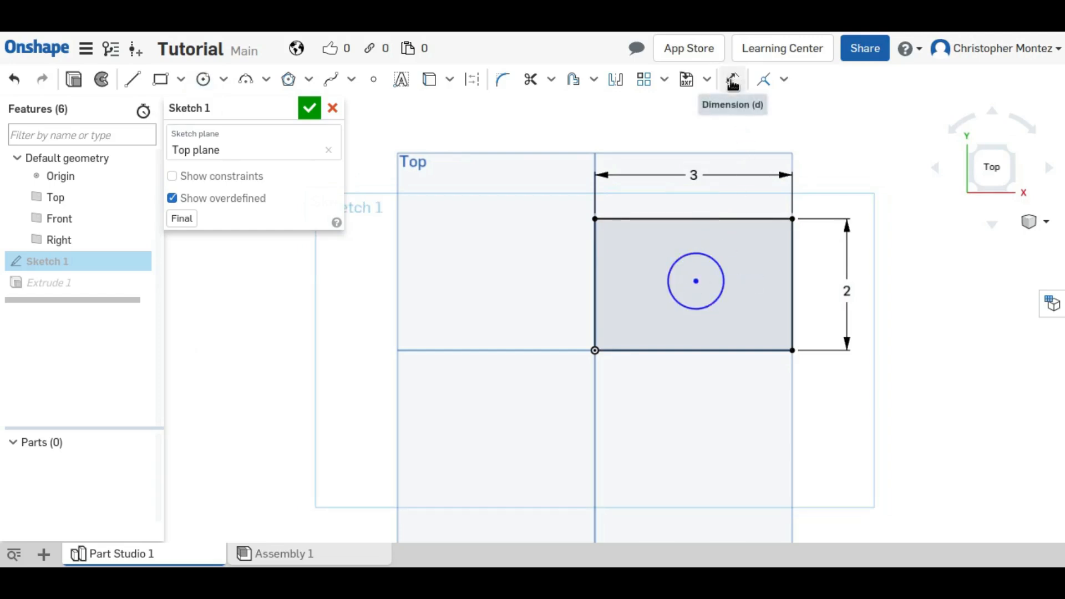
pyautogui.click(733, 80)
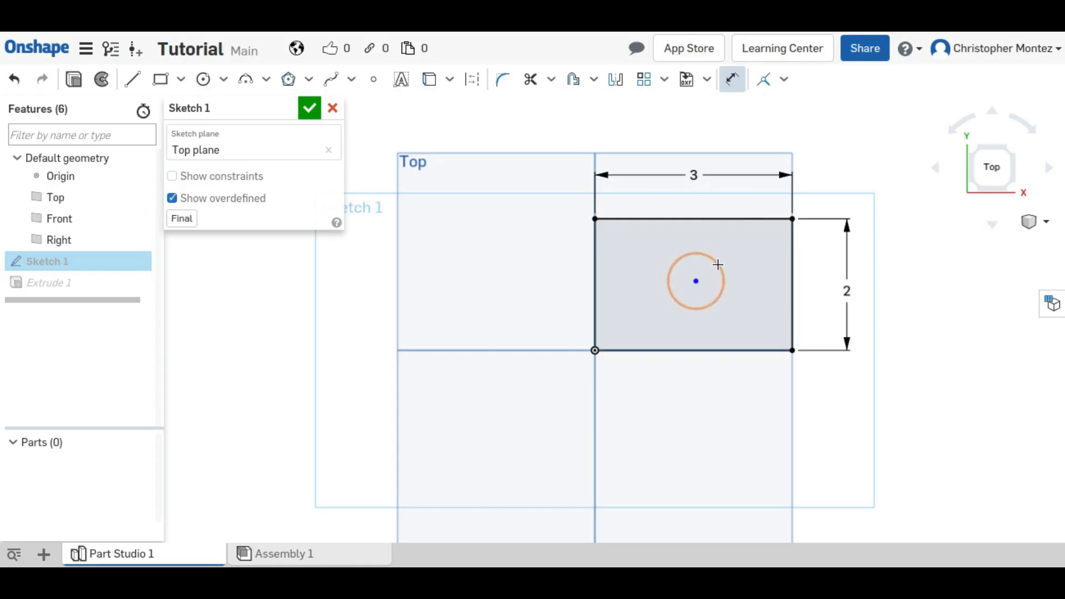
pyautogui.click(718, 264)
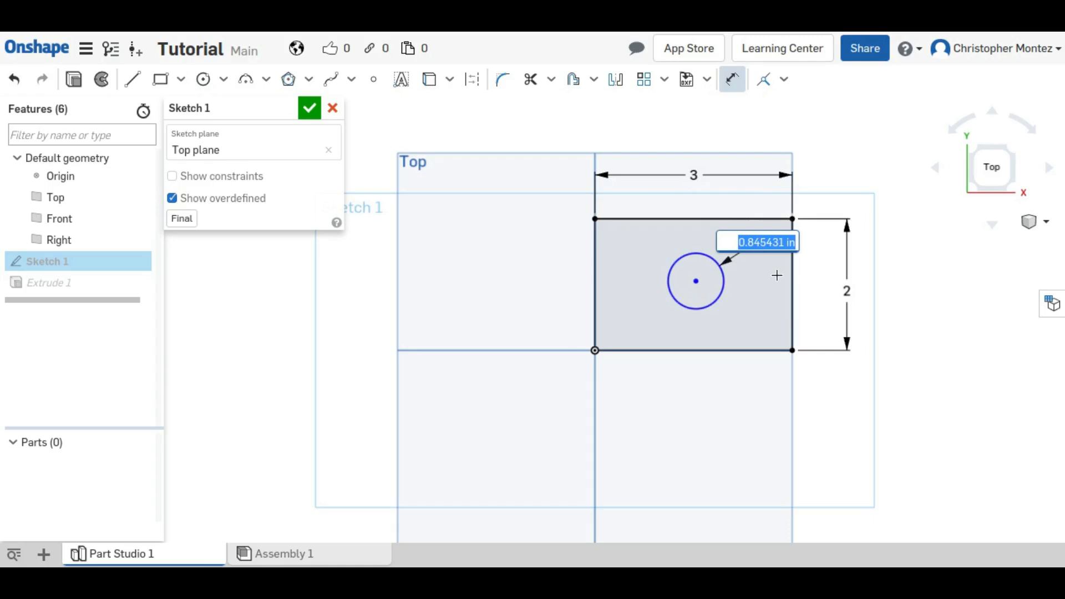
pyautogui.write('0.5')
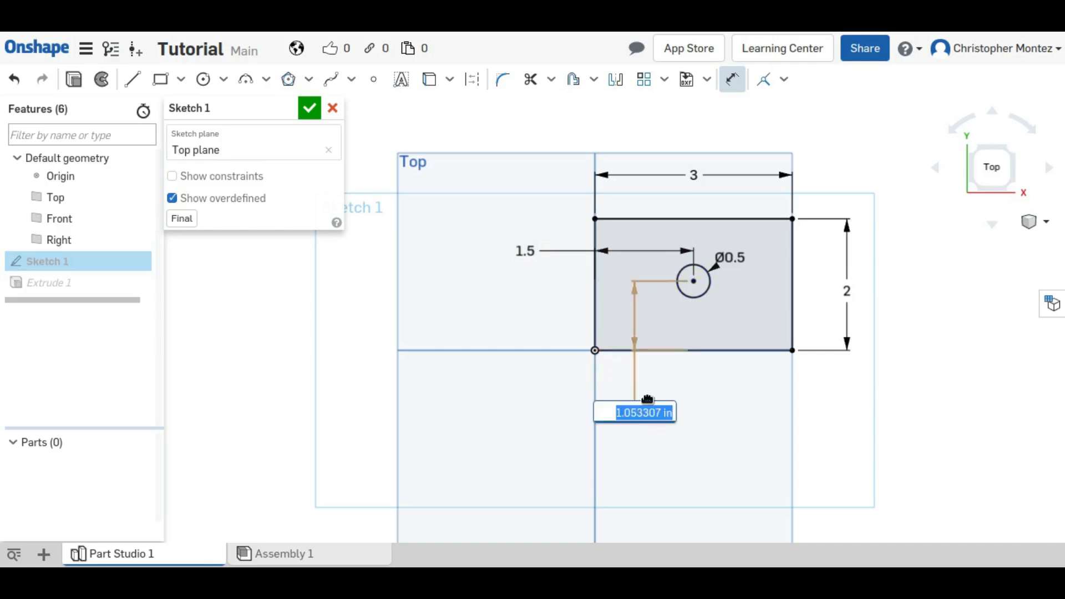
pyautogui.write('0.75')
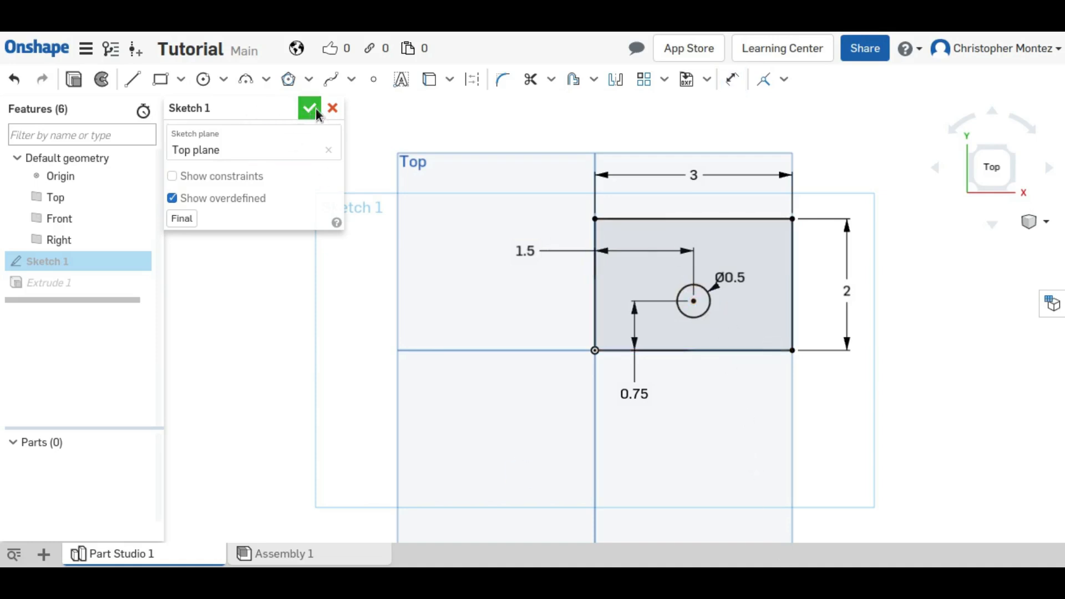
pyautogui.click(309, 108)
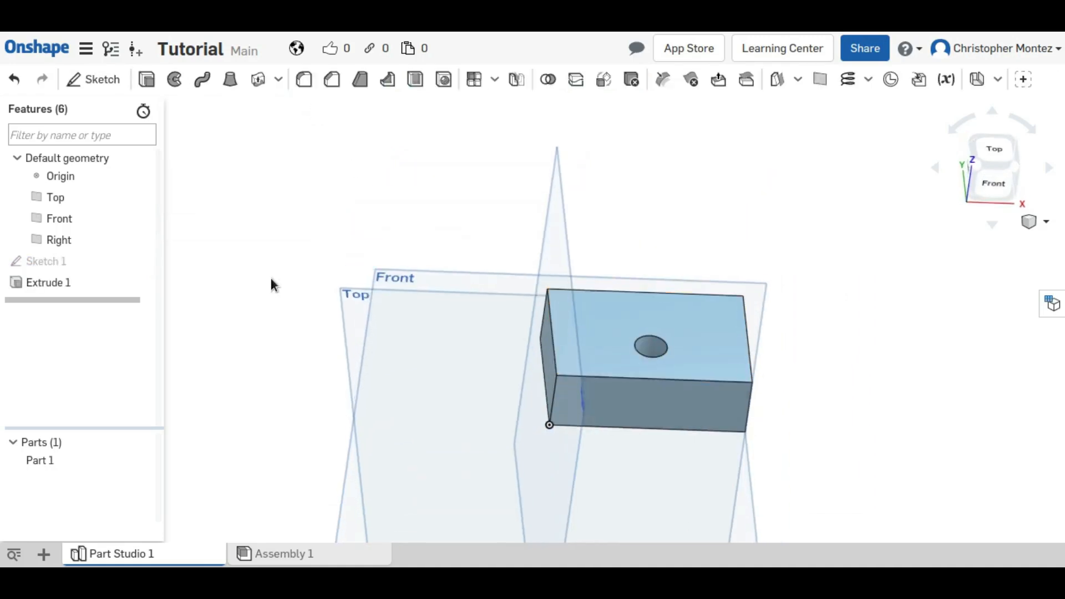
# Step: Edit Extrude 1, reselecting the rectangle region and keeping the 1 in blind depth
pyautogui.click(48, 283)
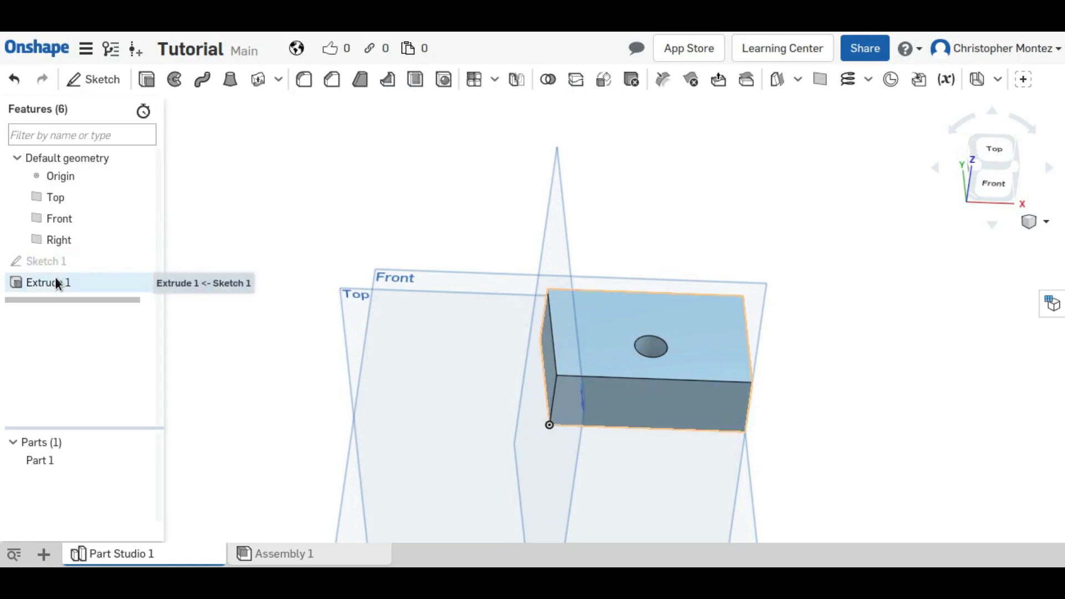
pyautogui.doubleClick(48, 282)
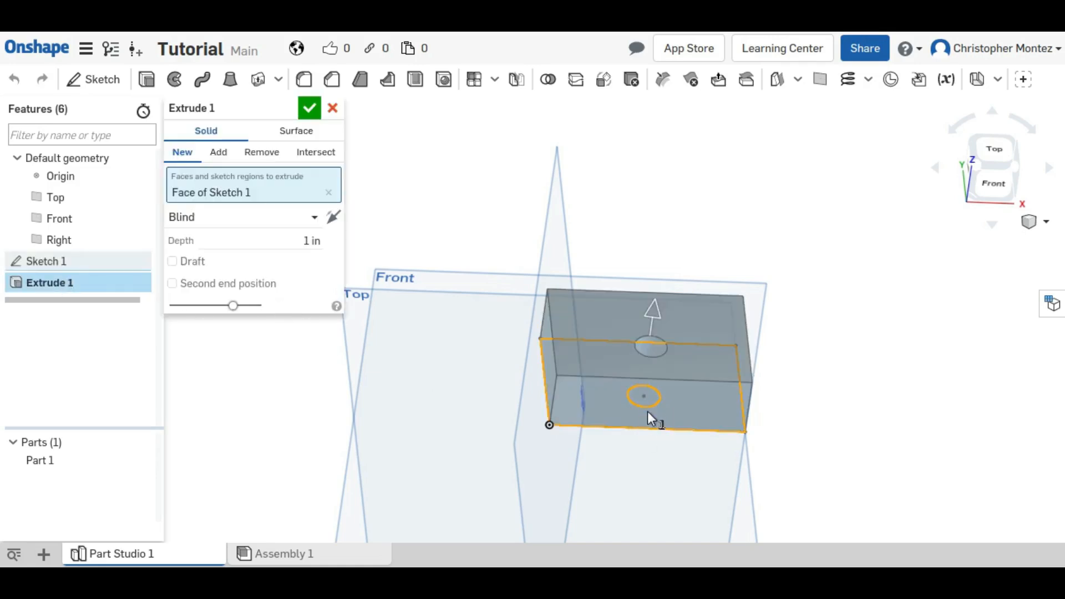
pyautogui.click(330, 192)
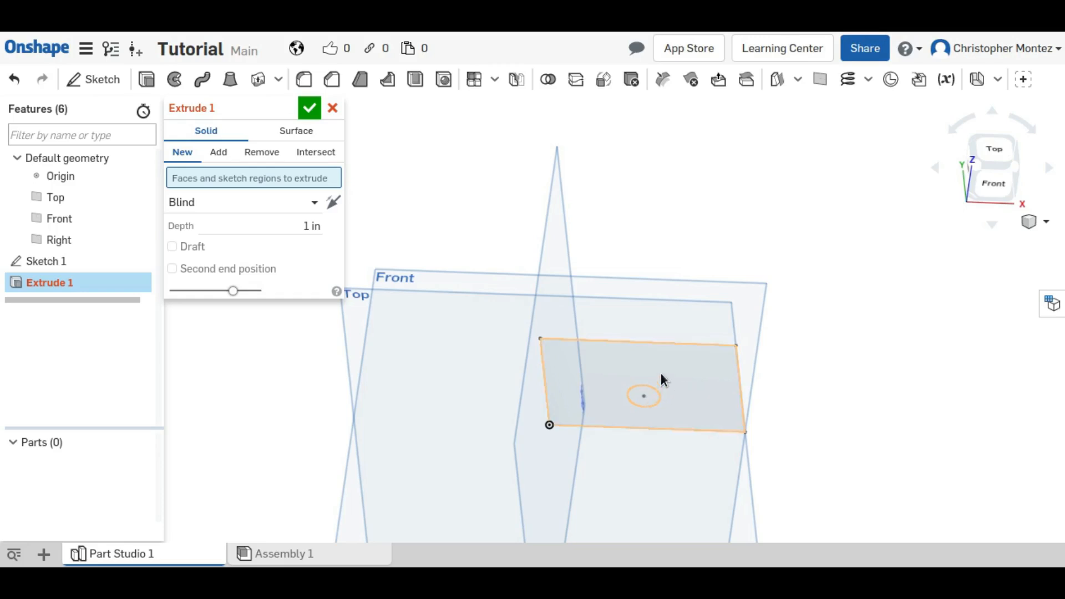
pyautogui.moveTo(667, 390)
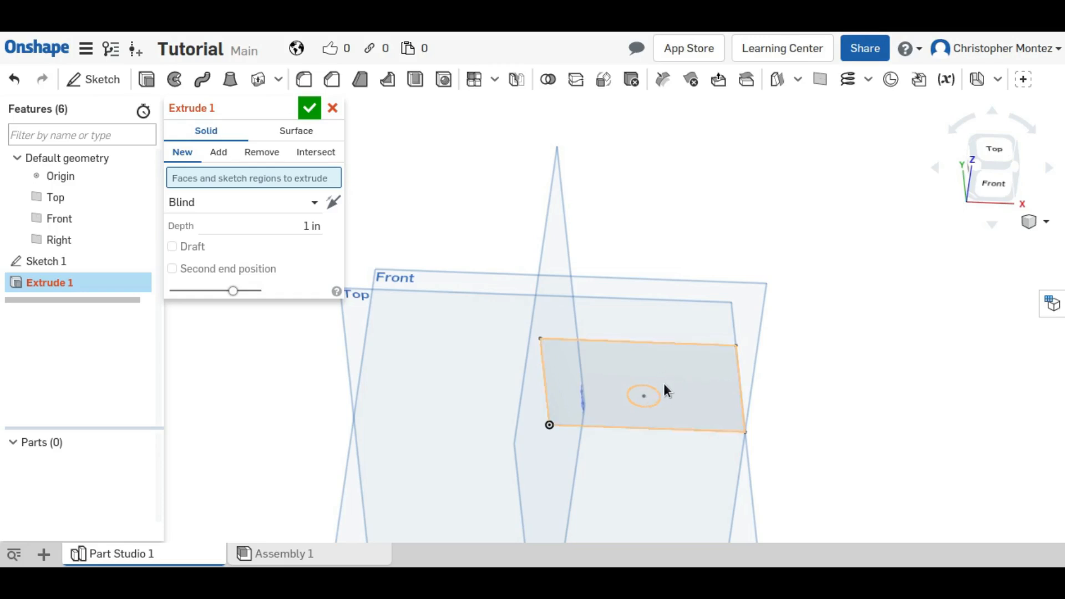
pyautogui.click(643, 396)
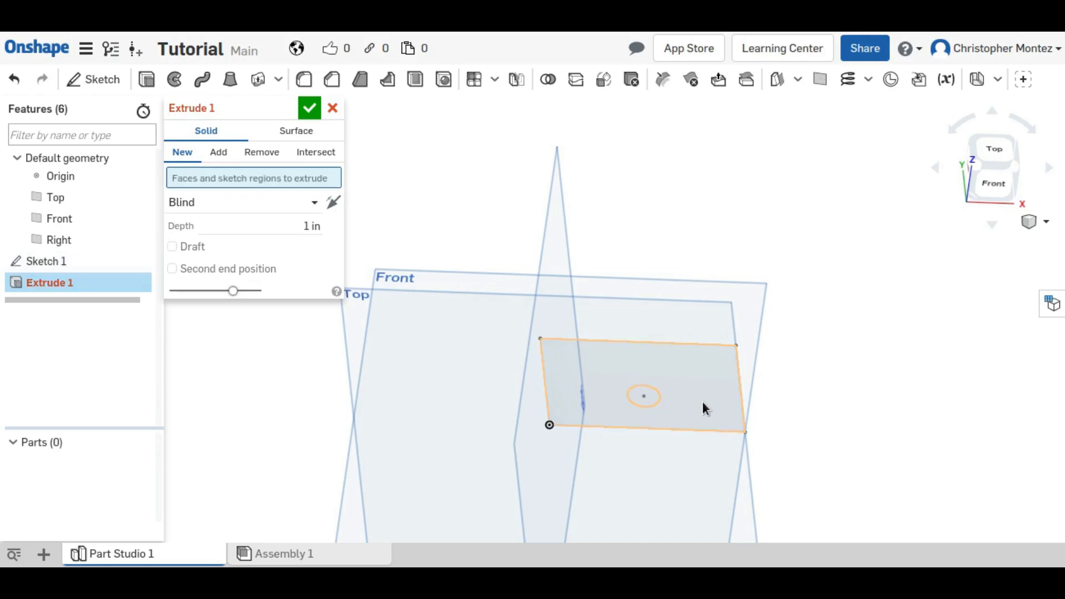
pyautogui.click(642, 384)
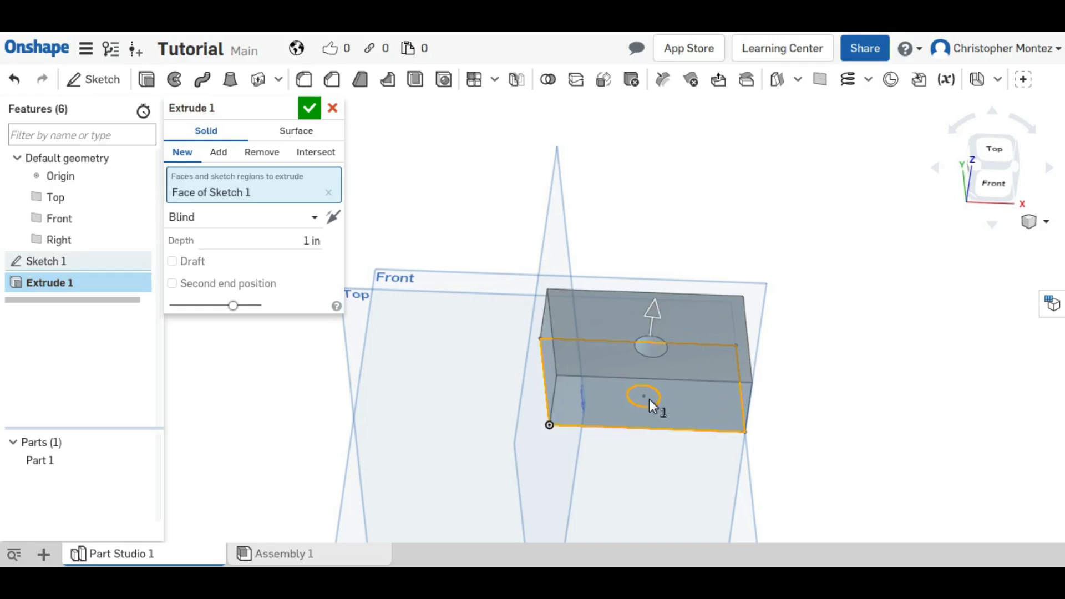
pyautogui.click(309, 108)
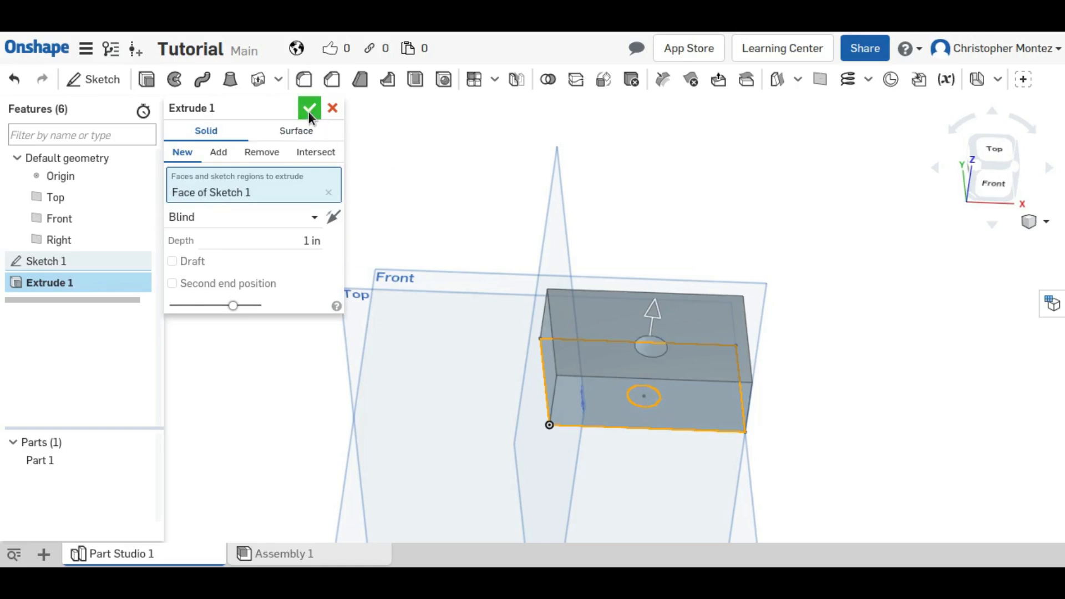
pyautogui.click(309, 109)
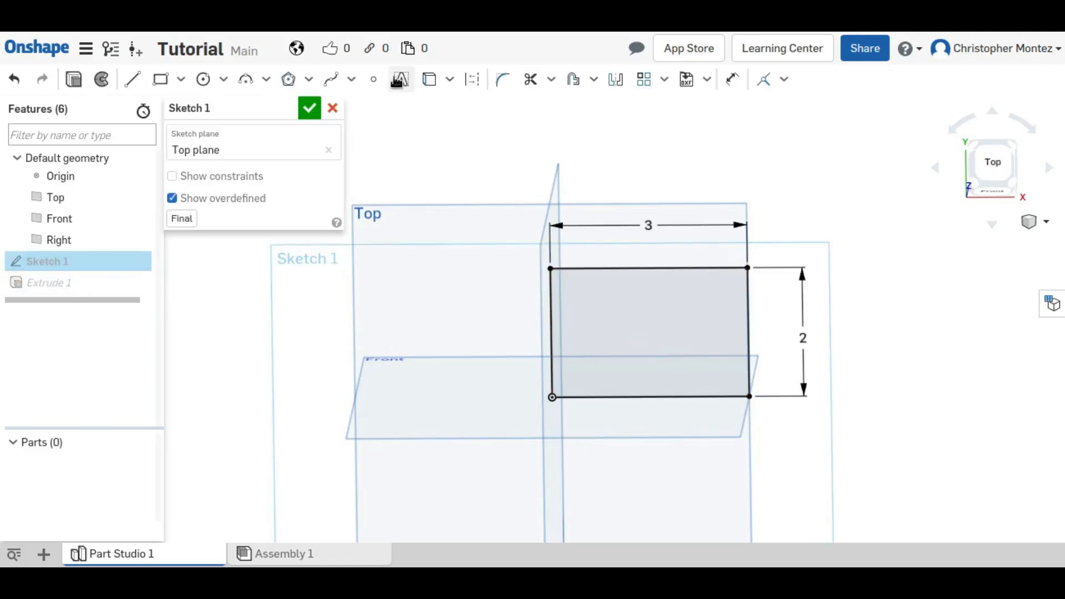
# Step: Close Sketch 1 without changes and begin a new Sketch 2
pyautogui.click(310, 108)
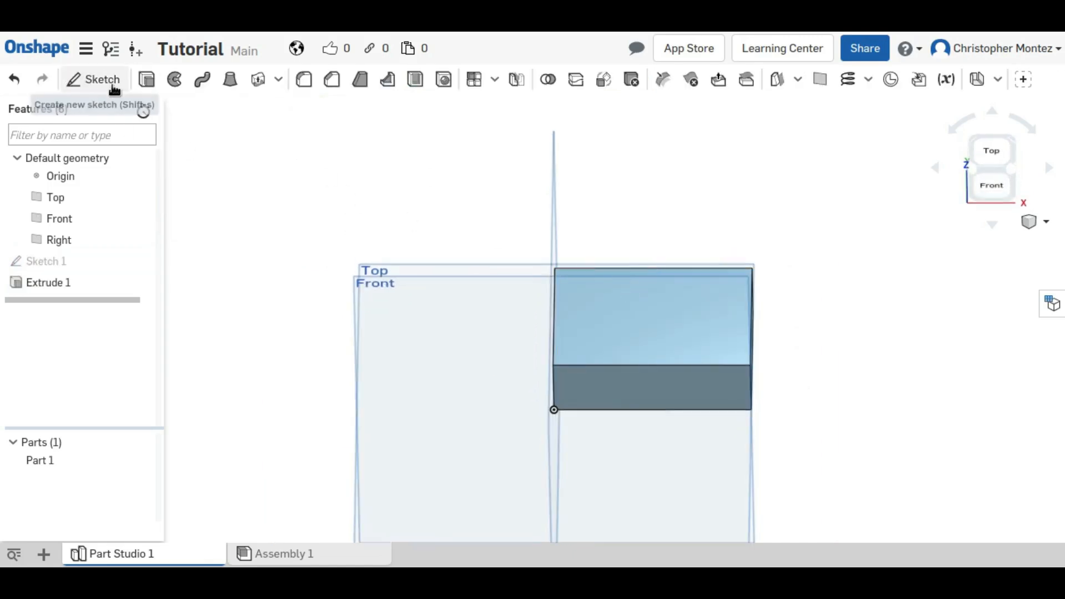
pyautogui.click(102, 79)
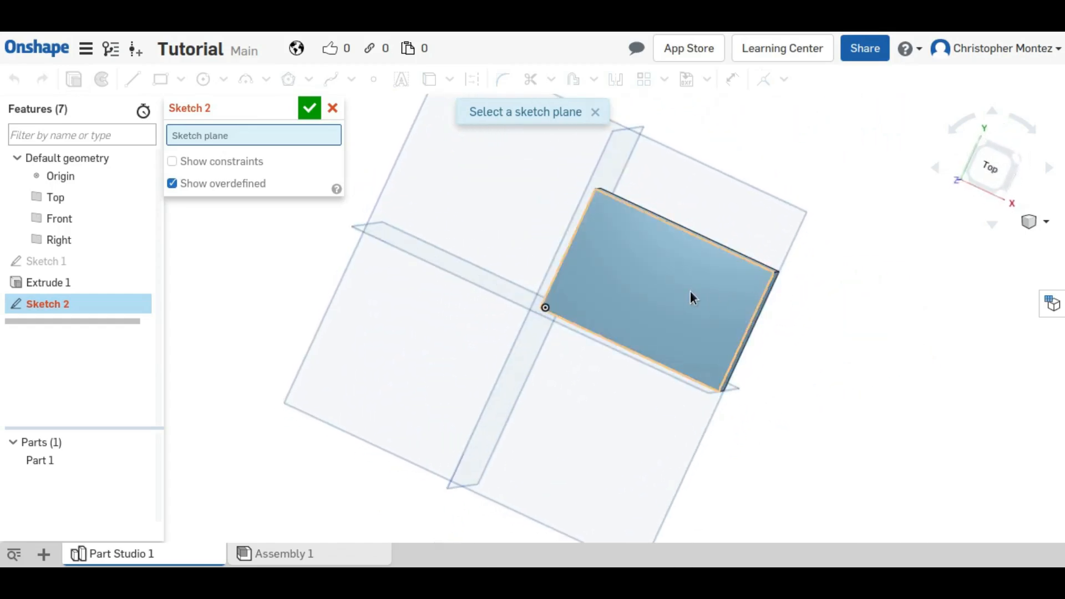
# Step: Sketch a Ø1 circle on the top face, dimensioned 1.5 and 0.75 from the edges
pyautogui.click(989, 167)
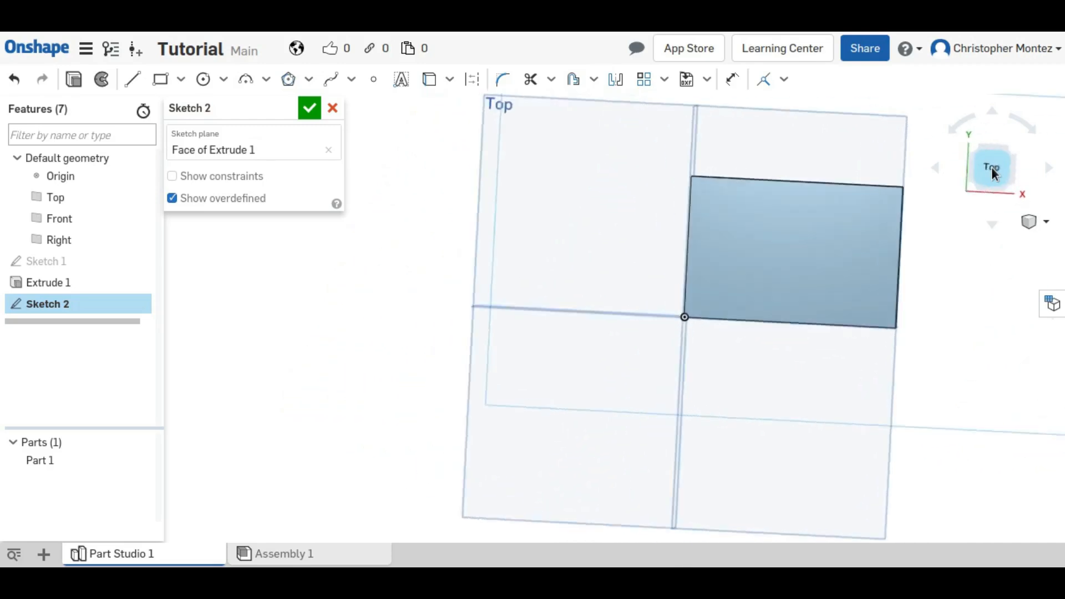
pyautogui.click(992, 167)
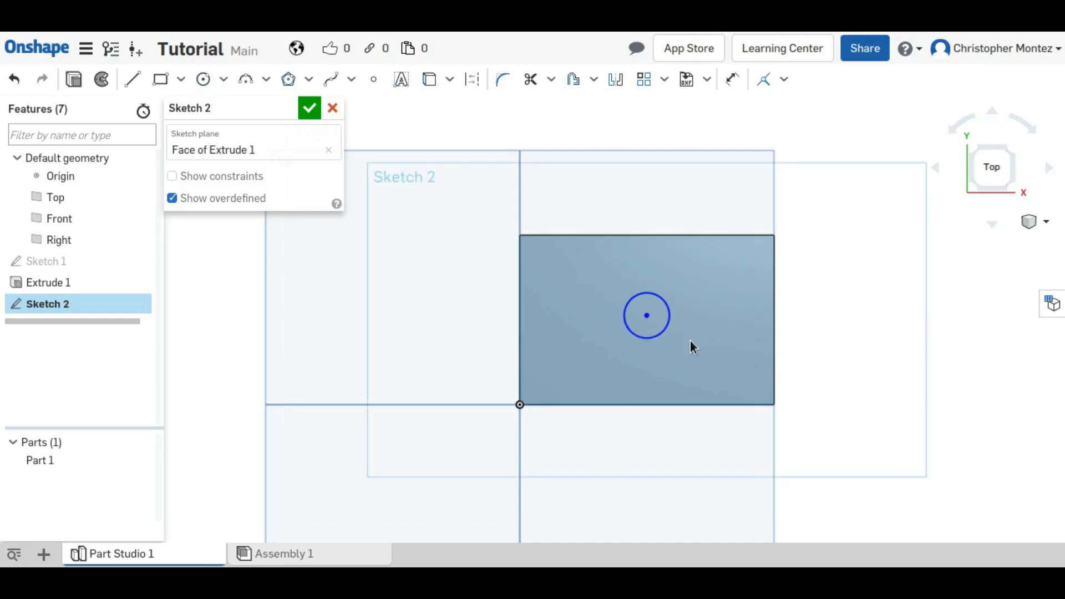
pyautogui.moveTo(646, 315); pyautogui.dragTo(651, 350)
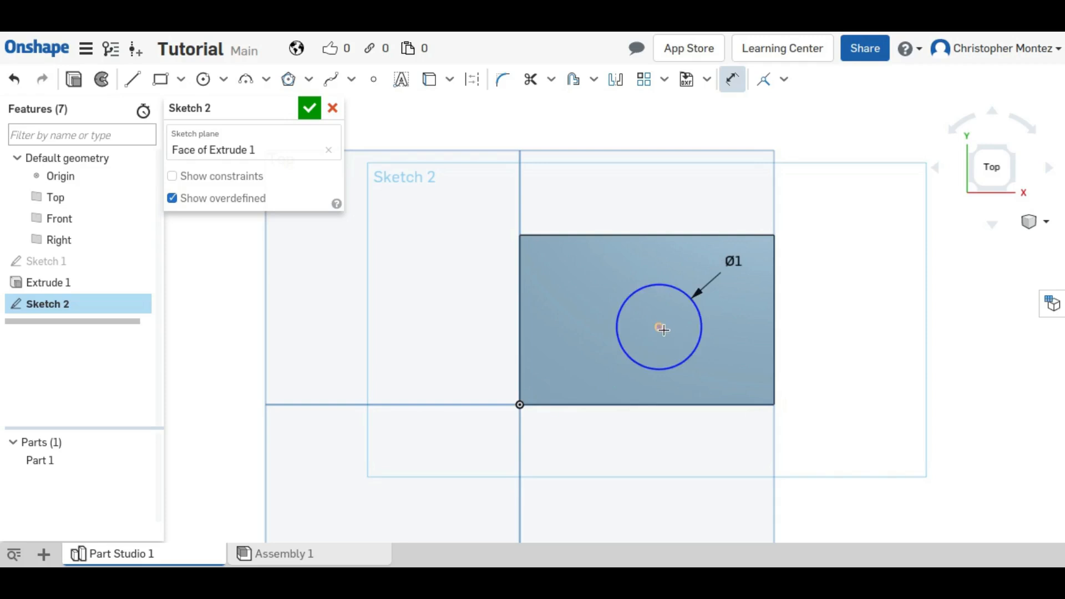
pyautogui.click(660, 327)
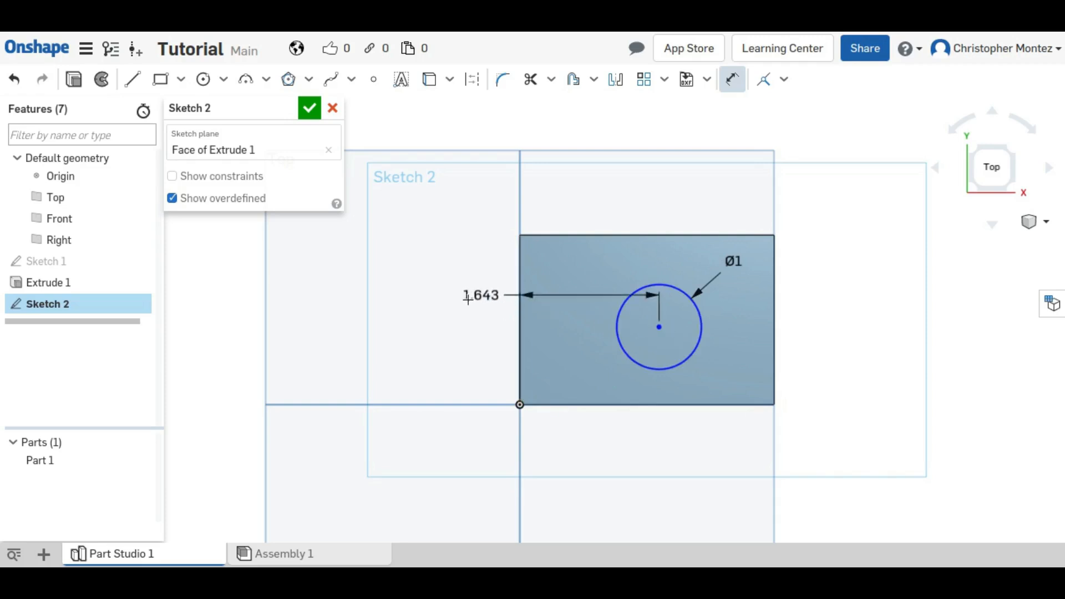
pyautogui.write('1.5')
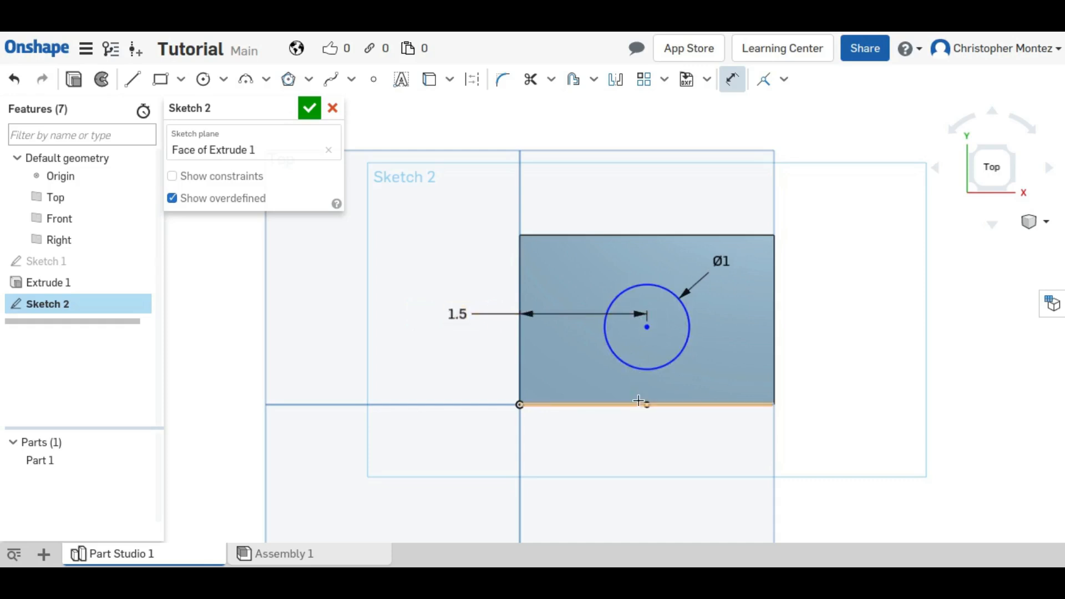
pyautogui.click(641, 404)
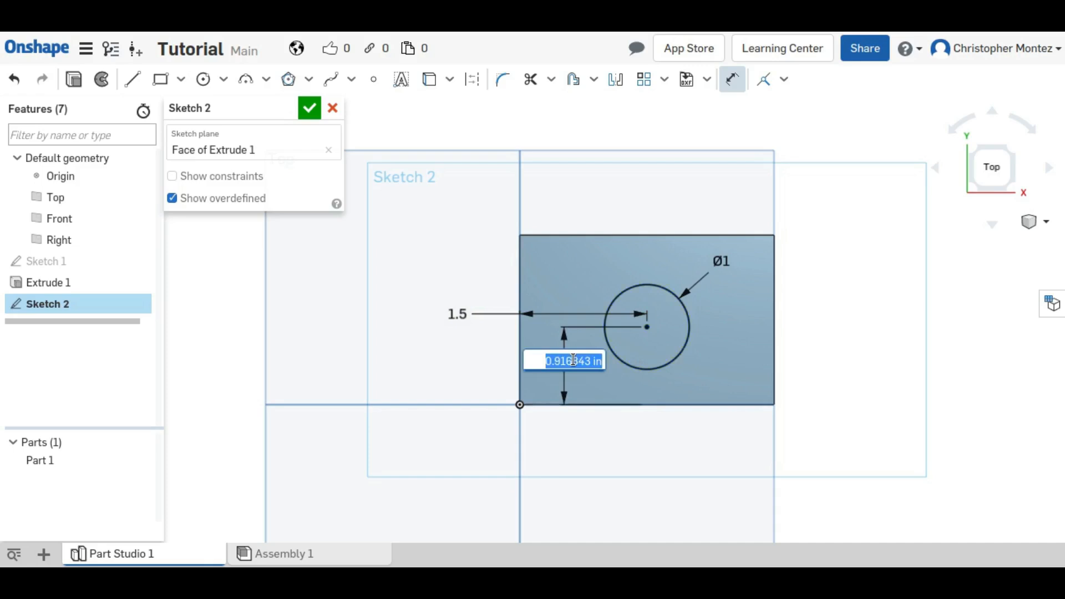
pyautogui.write('0.75')
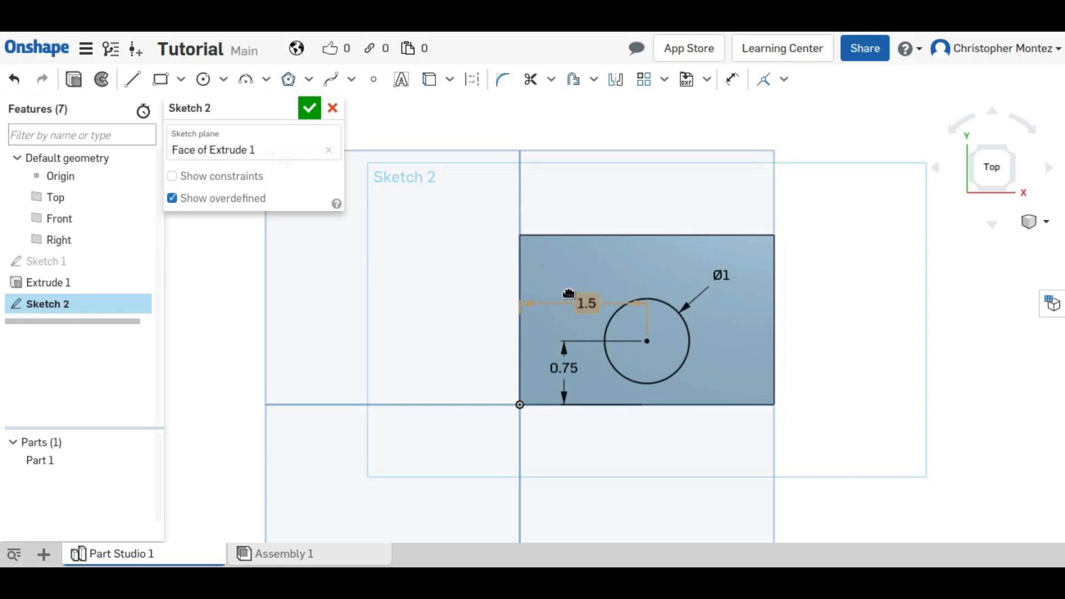
pyautogui.click(309, 108)
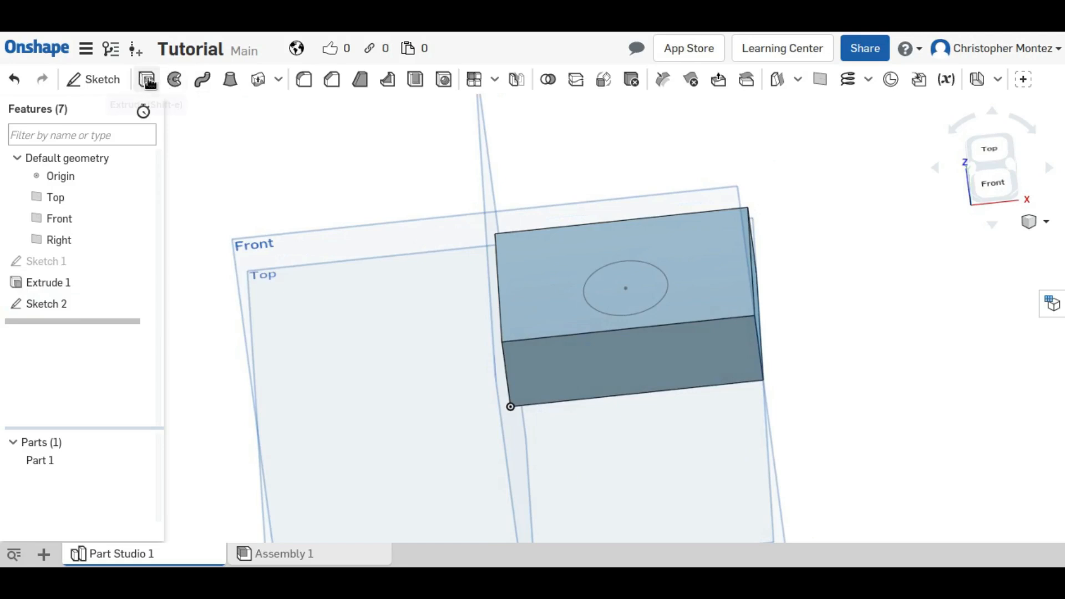
# Step: Extrude the Sketch 2 circle as a Remove cut, Through all of Part 1
pyautogui.click(146, 79)
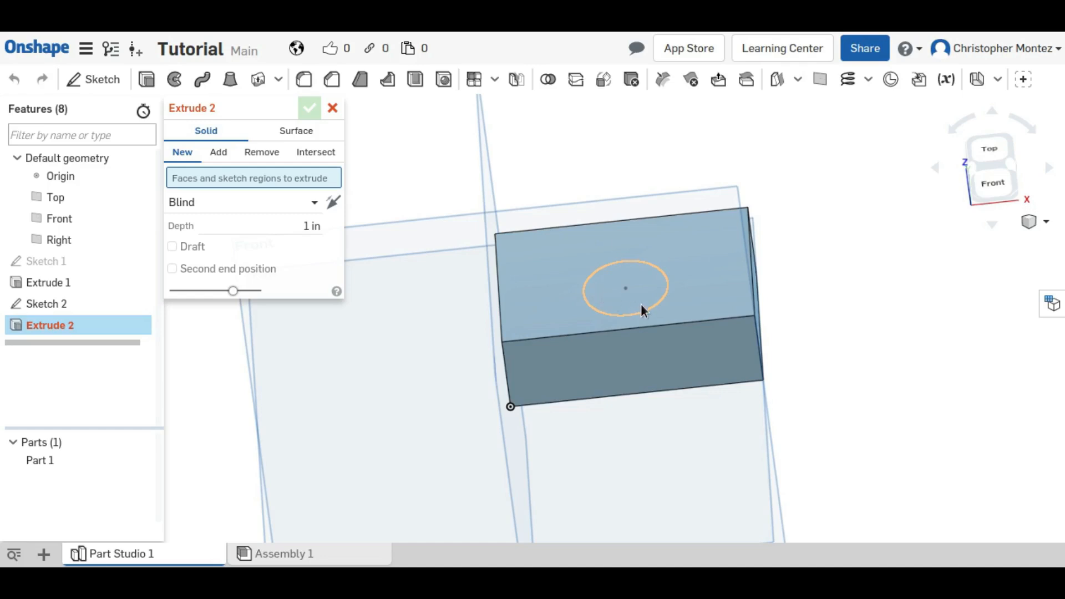
pyautogui.click(625, 287)
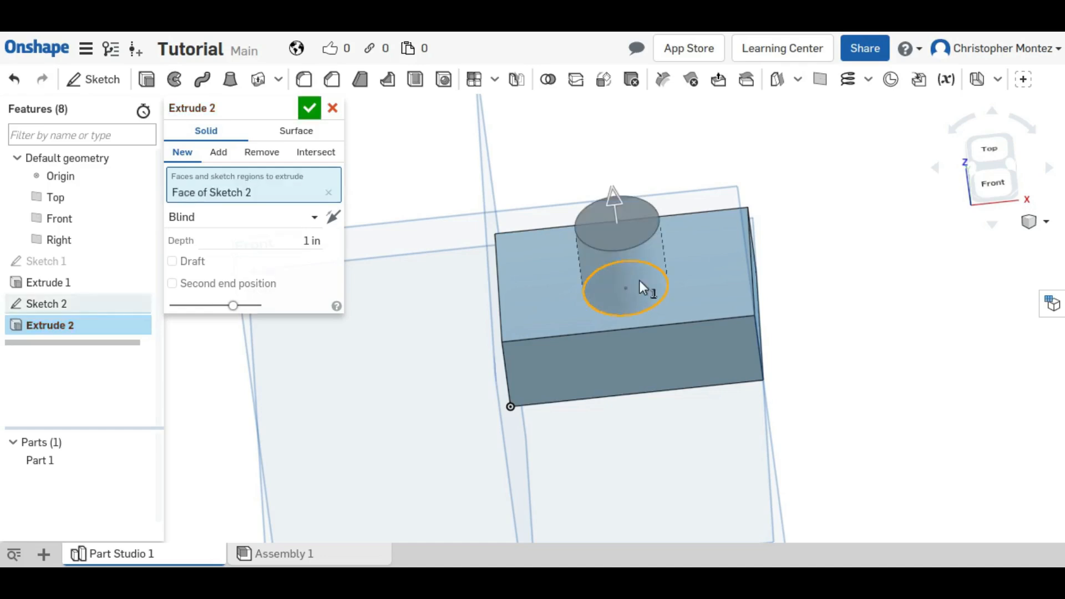
pyautogui.click(218, 152)
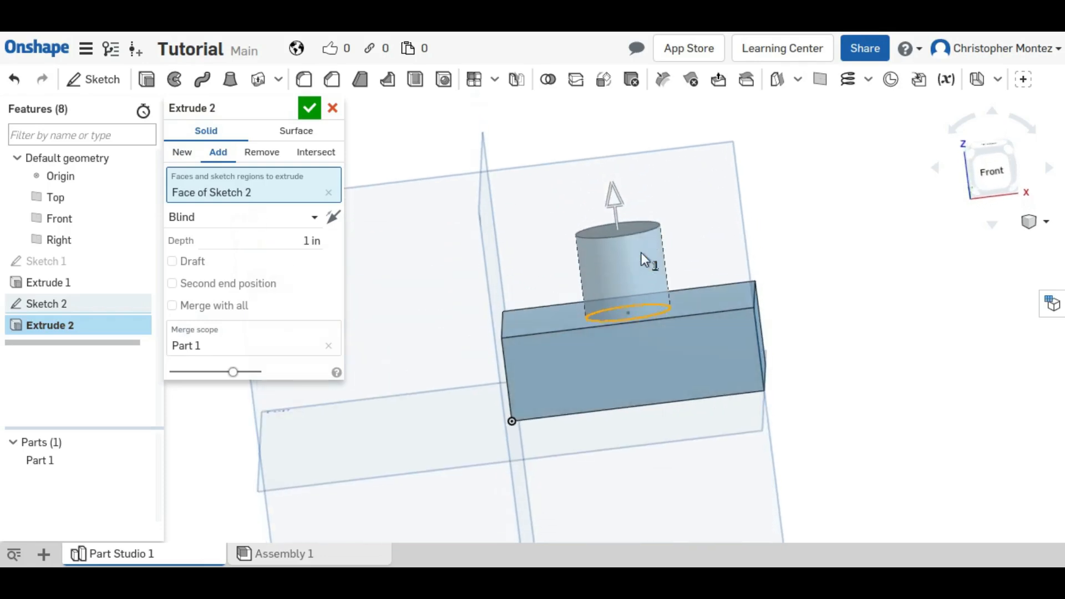
pyautogui.moveTo(333, 217)
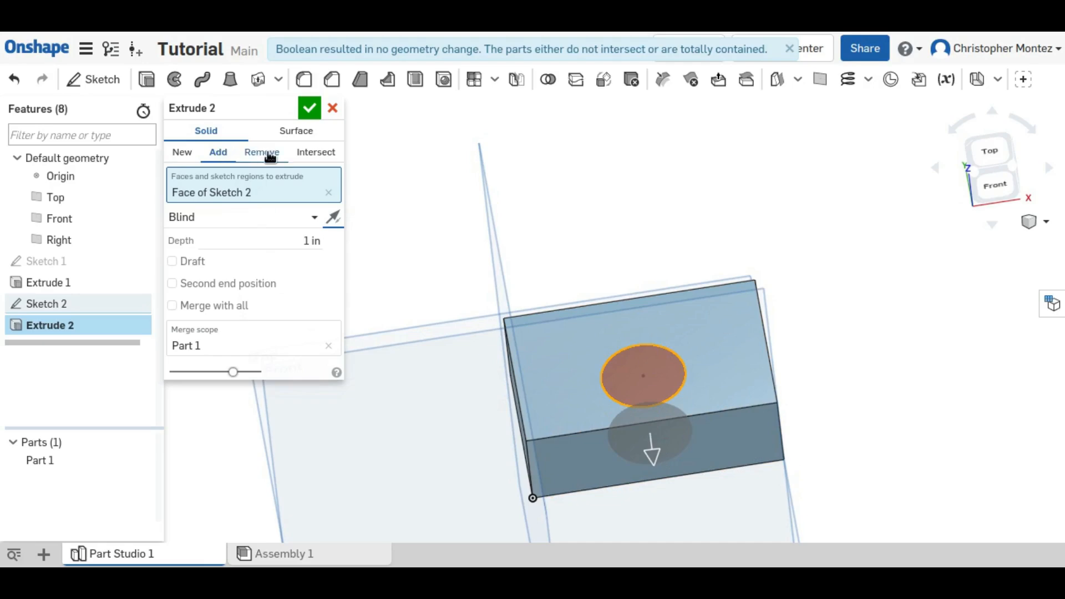
pyautogui.click(261, 152)
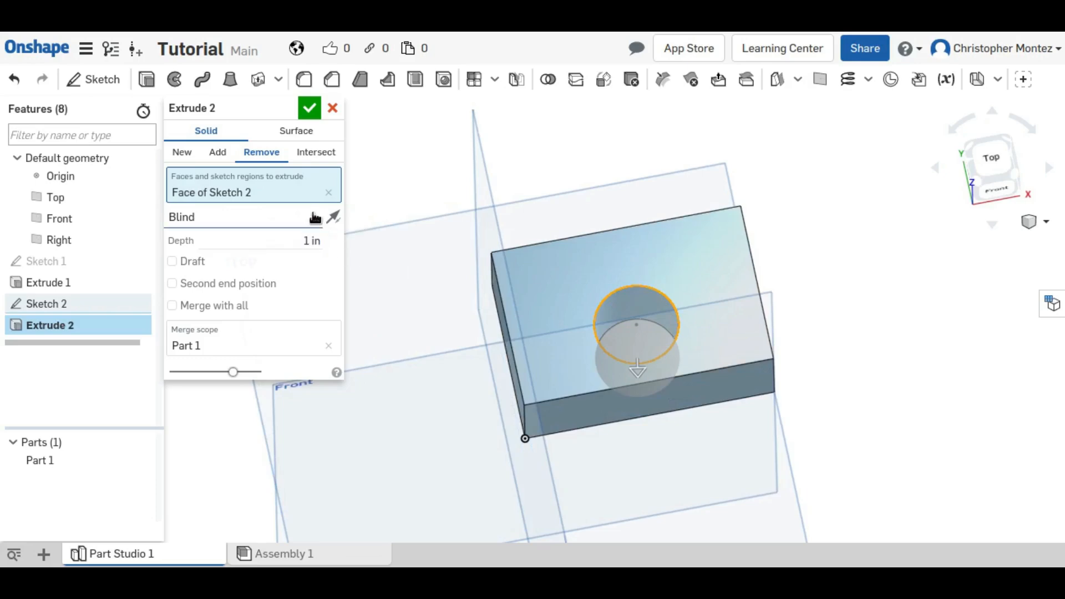
pyautogui.click(243, 217)
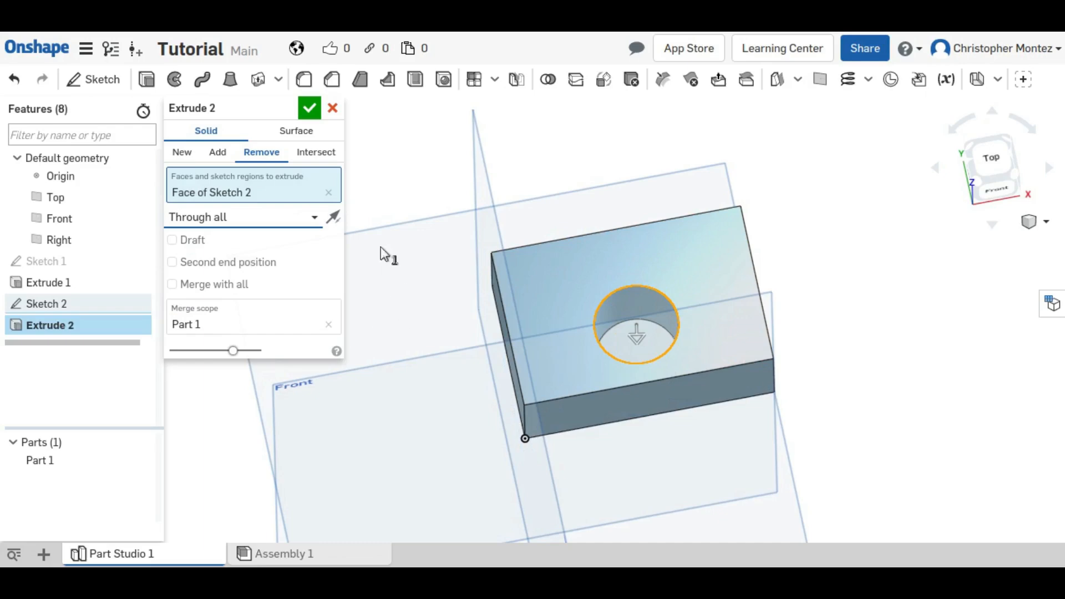
pyautogui.click(309, 108)
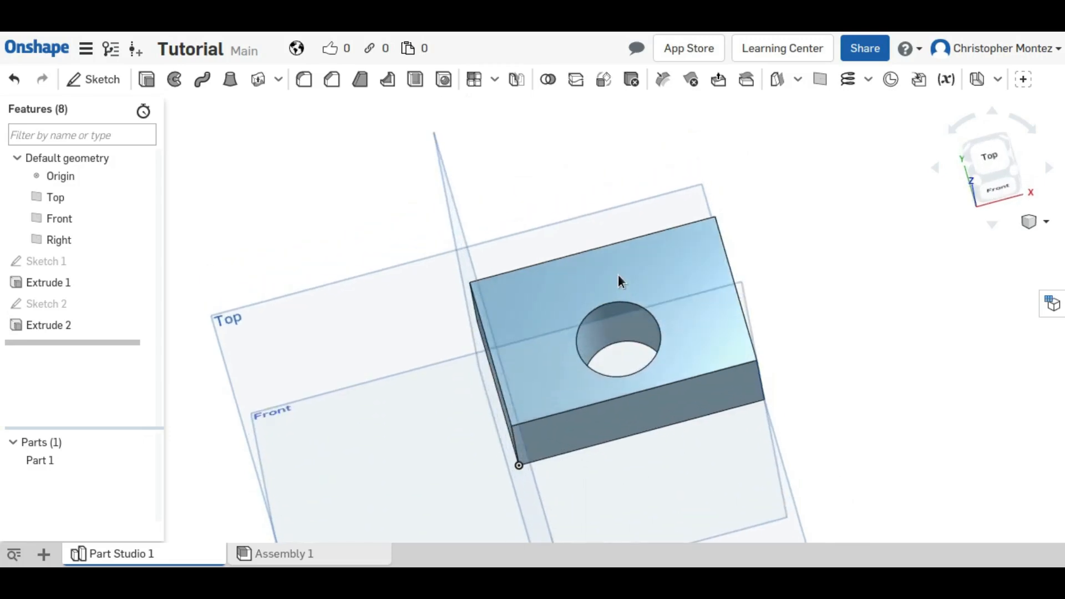
pyautogui.click(46, 304)
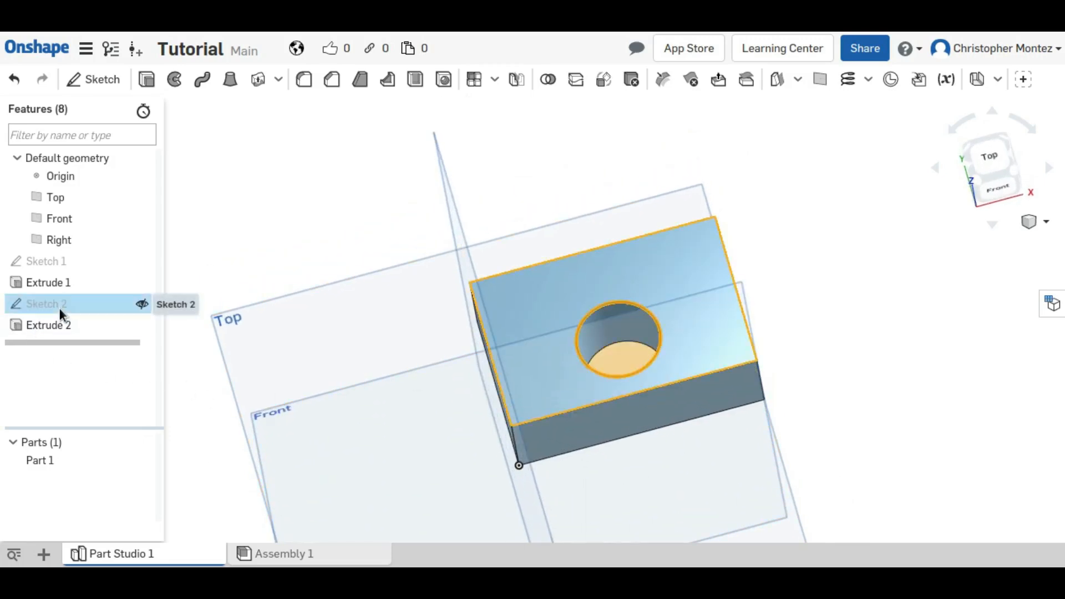
pyautogui.doubleClick(46, 303)
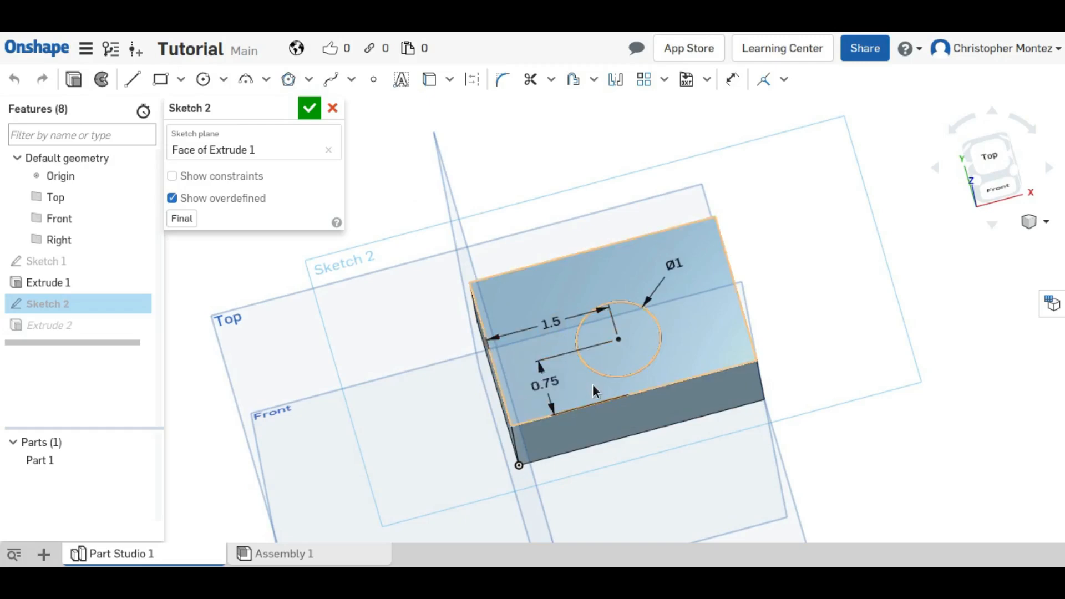
pyautogui.click(309, 108)
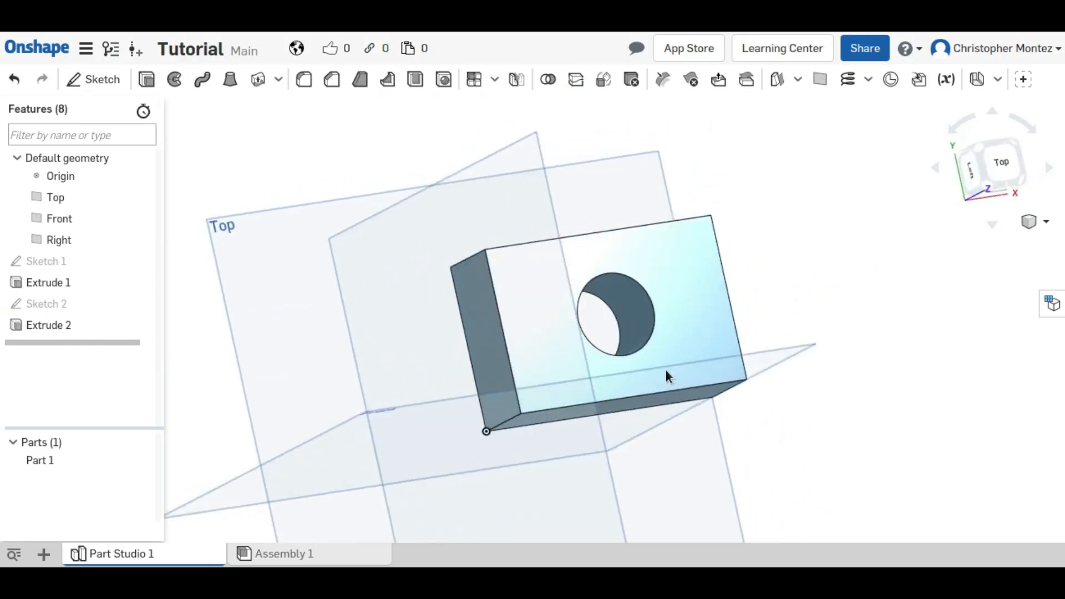
pyautogui.moveTo(666, 377); pyautogui.dragTo(621, 367)
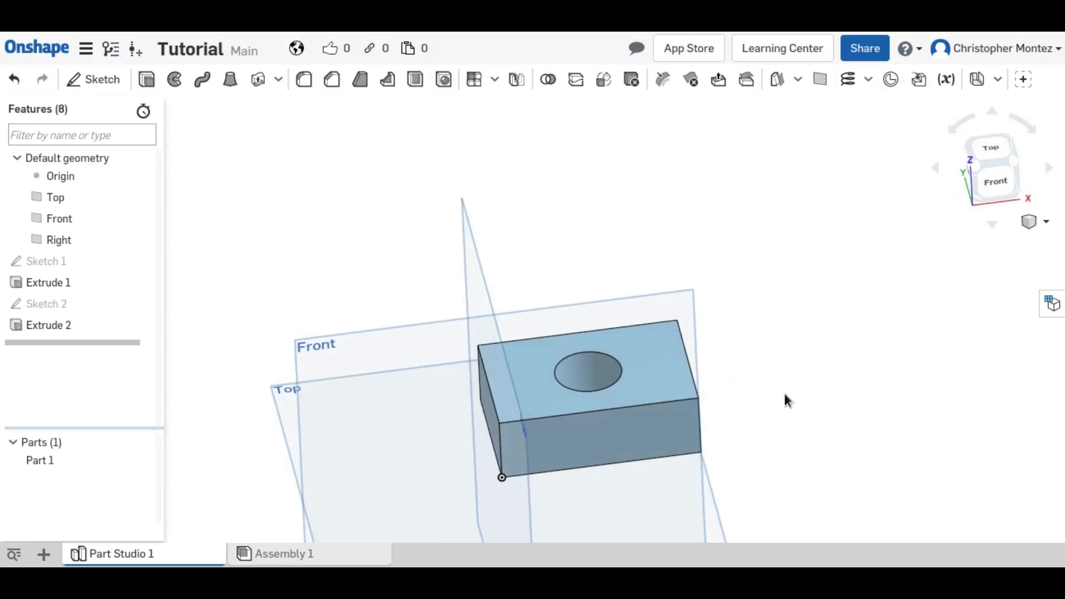
pyautogui.moveTo(787, 400); pyautogui.dragTo(701, 380)
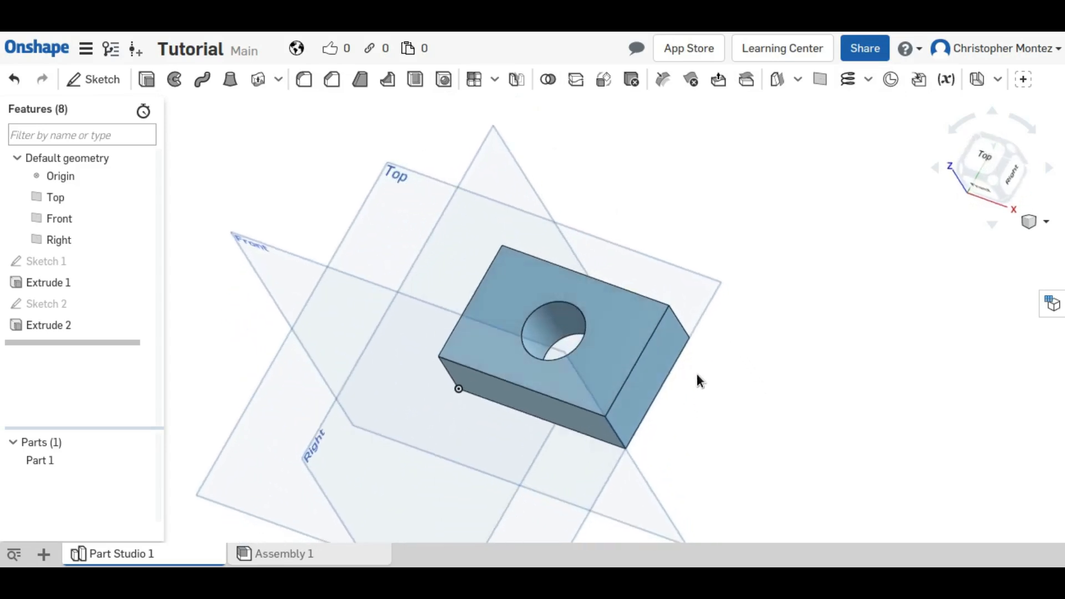